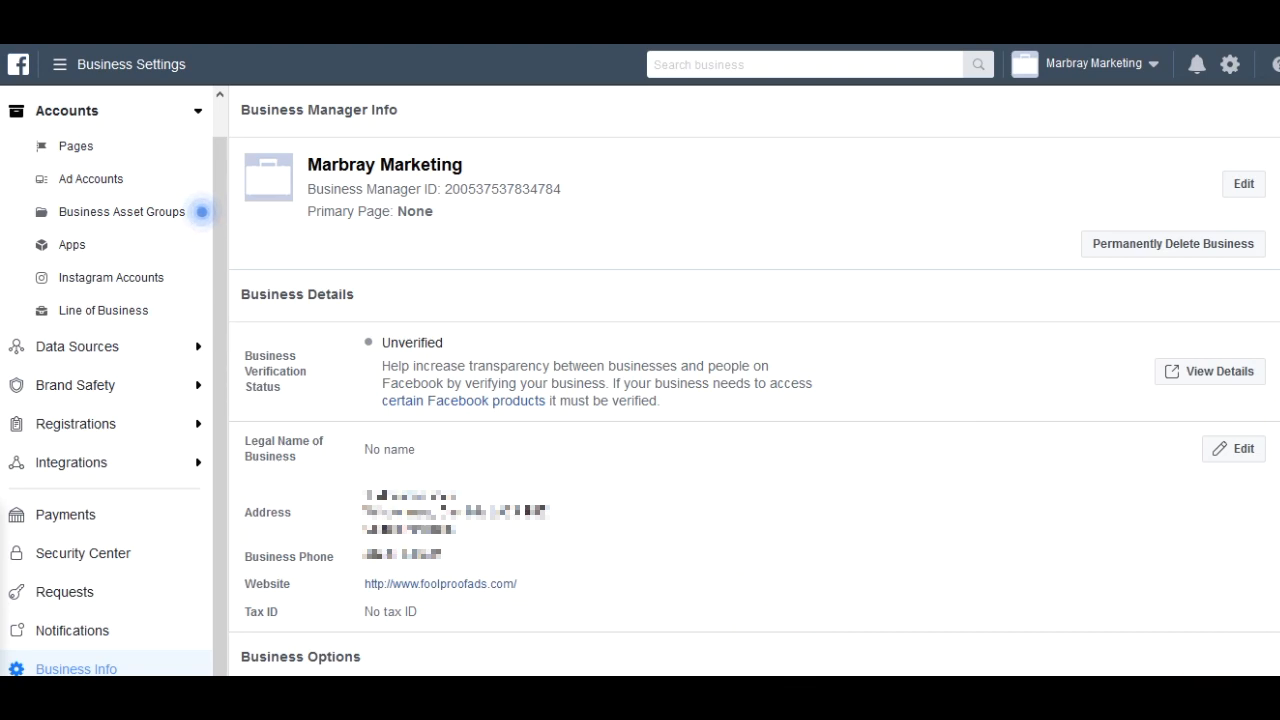
Step: Review the Business Info page and view the business verification details in Security Center
{"action": "scroll", "scroll_direction": "down", "scroll_amount": 3}
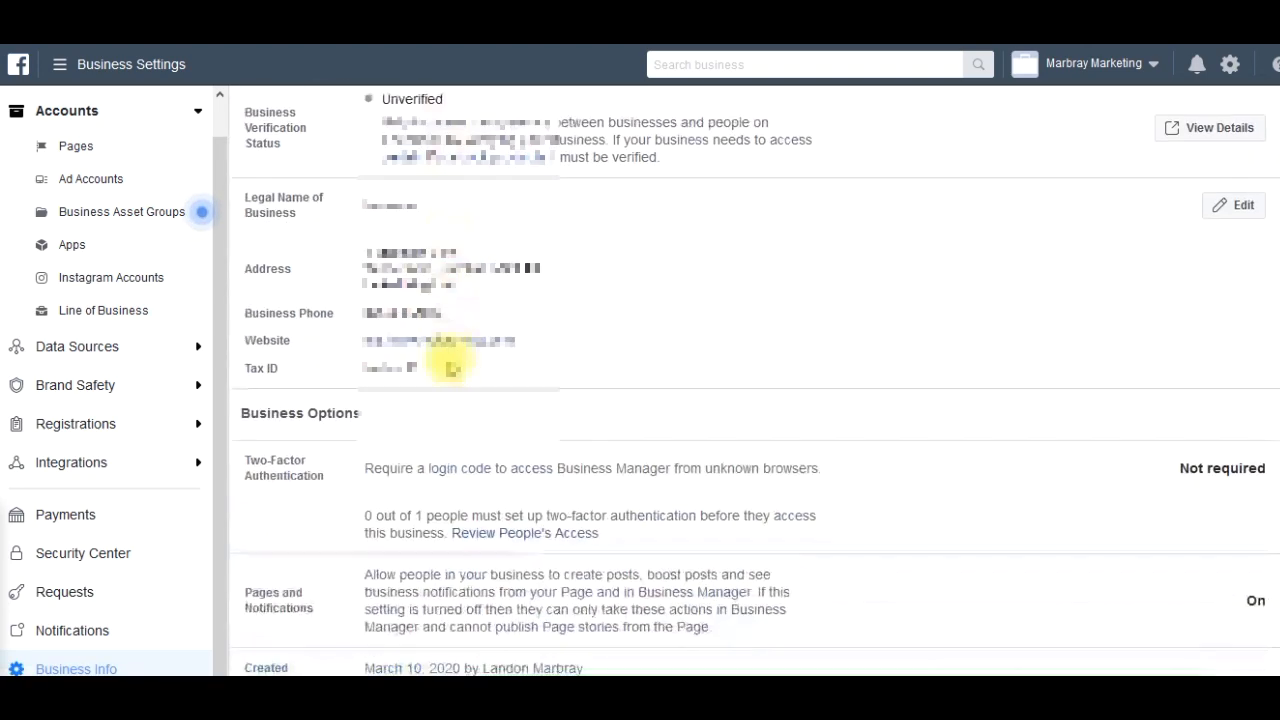
{"action": "scroll", "scroll_direction": "down", "scroll_amount": 3}
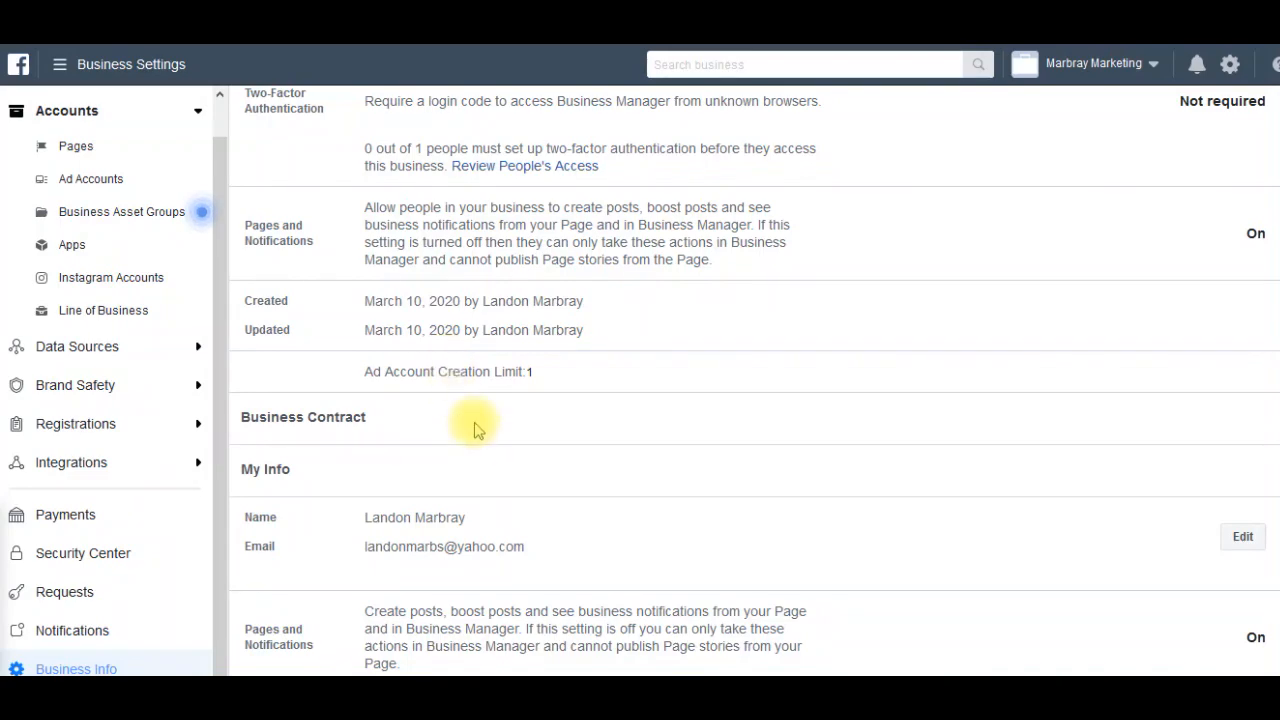
{"action": "scroll", "scroll_direction": "up", "scroll_amount": 3}
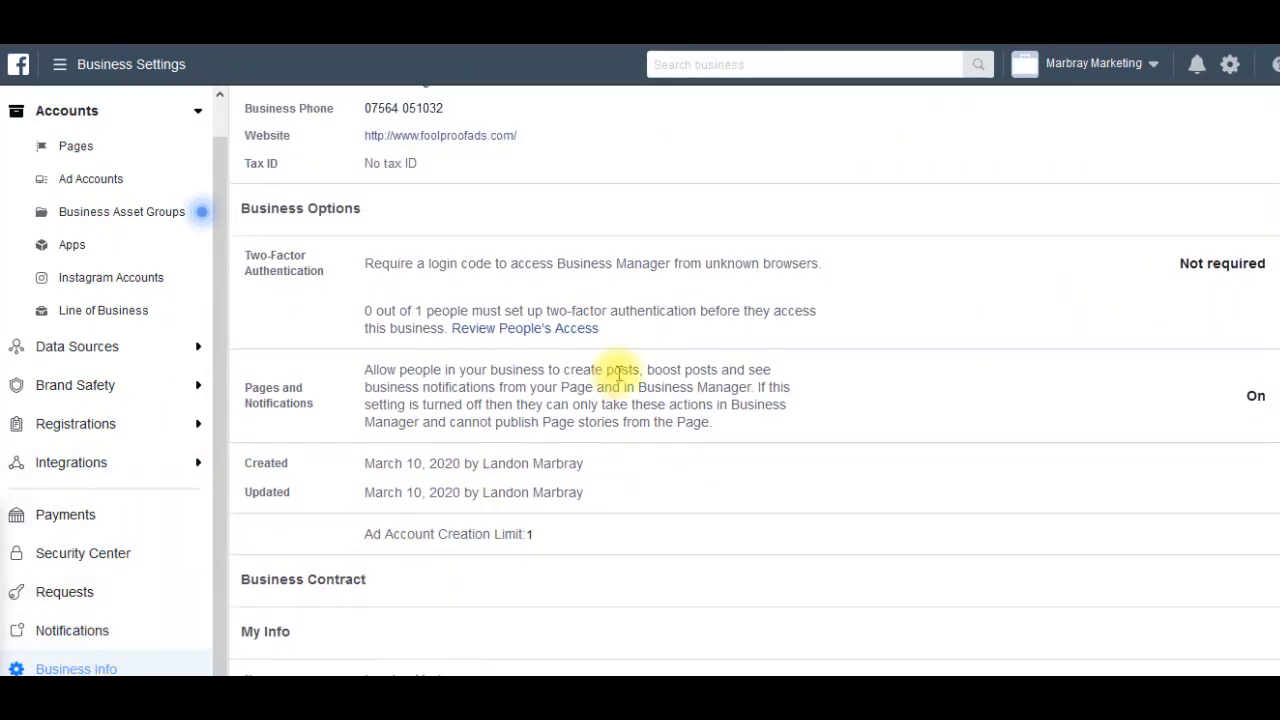
{"action": "scroll", "scroll_direction": "up", "scroll_amount": 3}
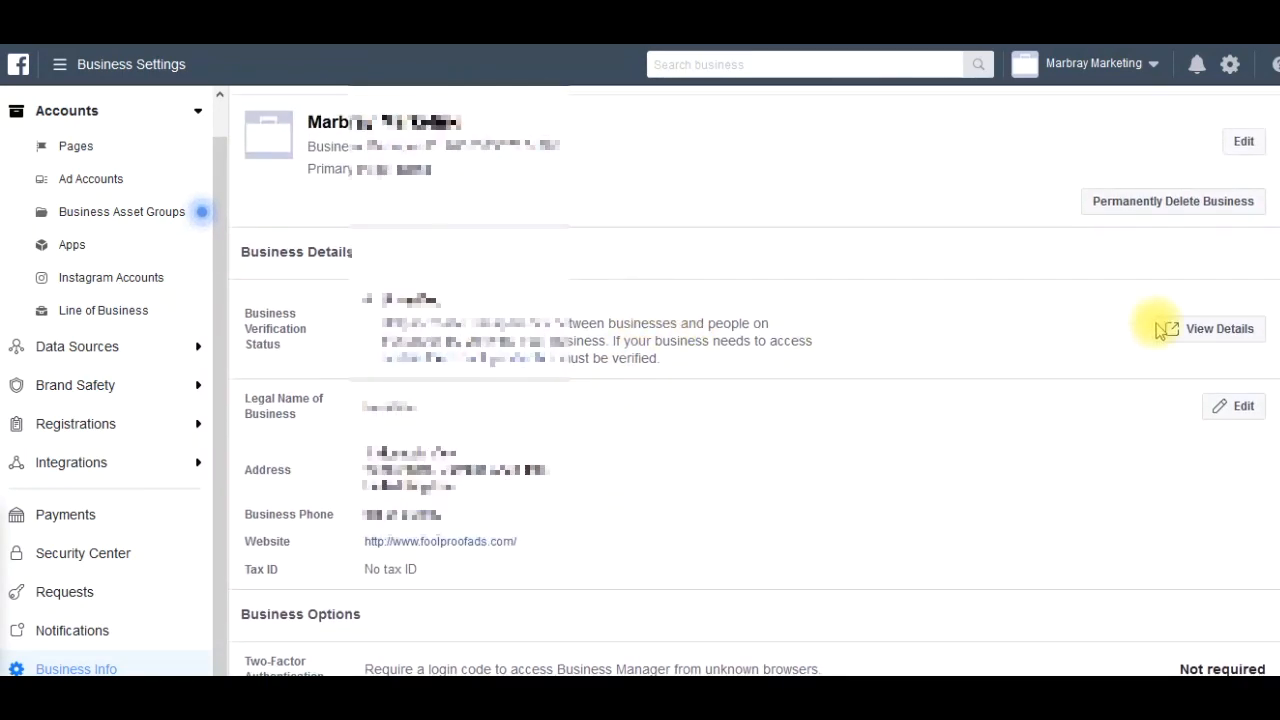
{"action": "left_click", "coordinate": [84, 552]}
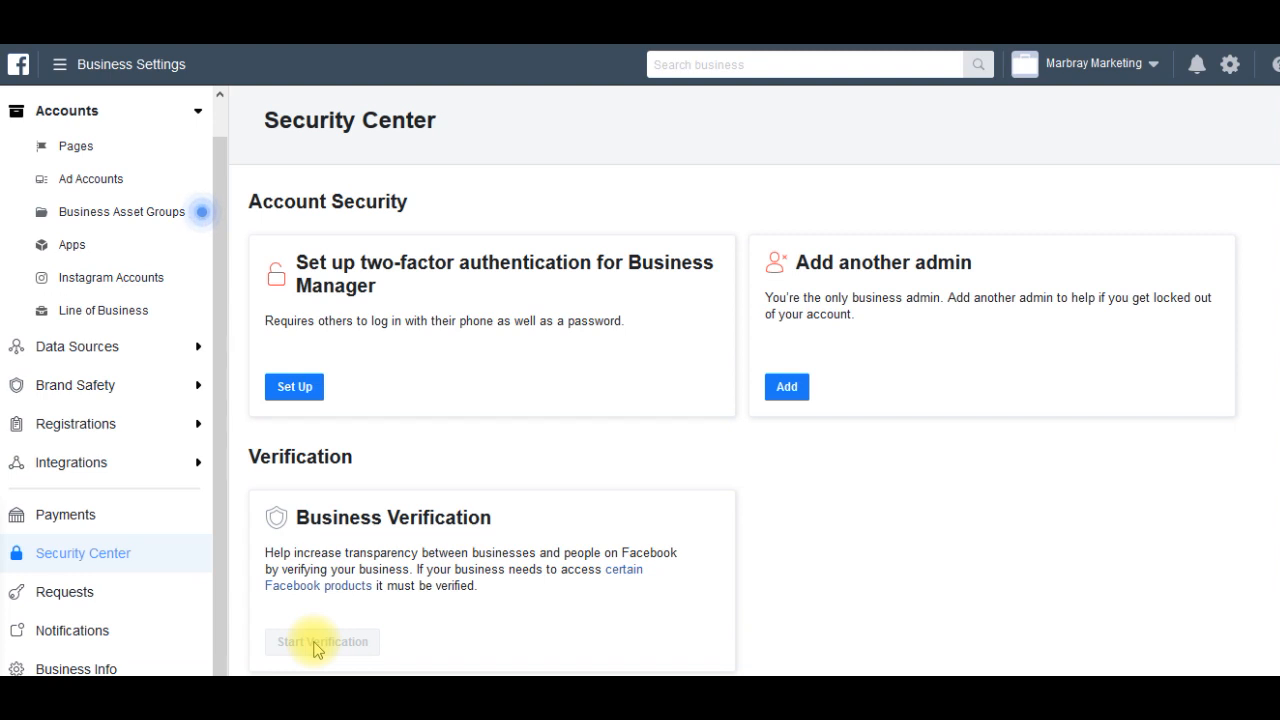
{"action": "mouse_move", "coordinate": [710, 128]}
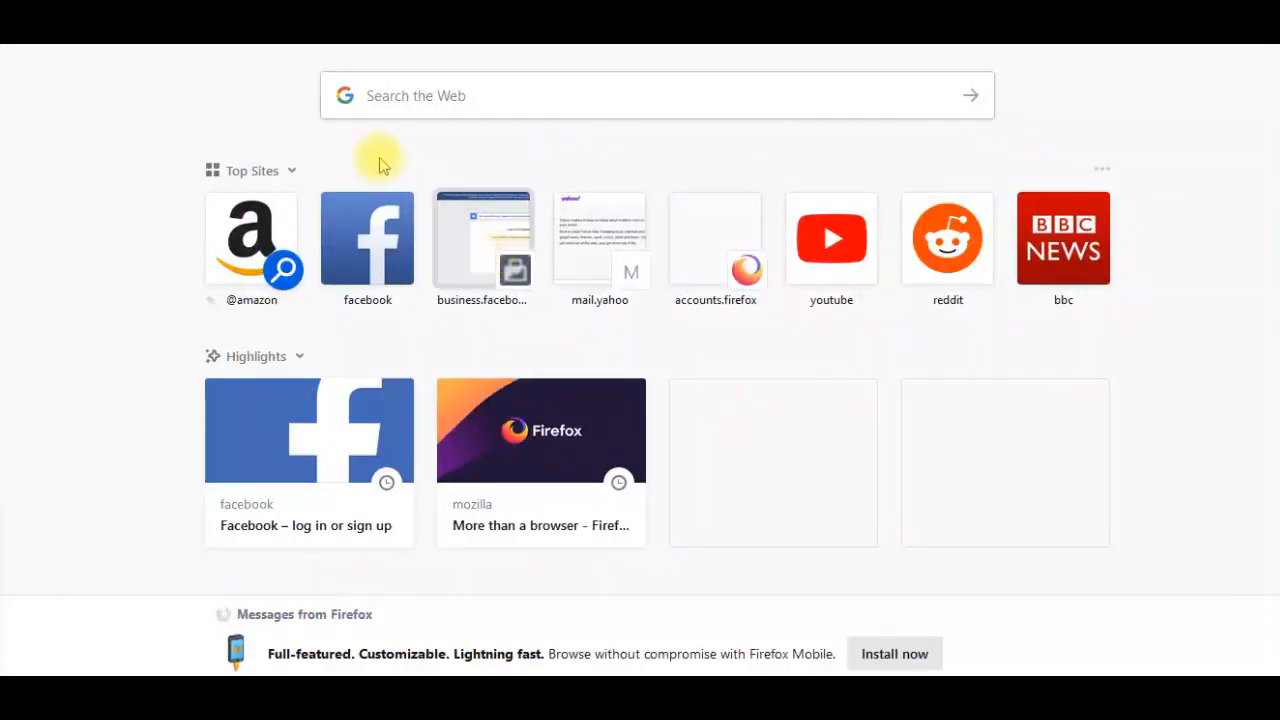
Step: Search Firefox for 'developer facebook' and open the Facebook for Developers result
{"action": "left_click", "coordinate": [656, 96]}
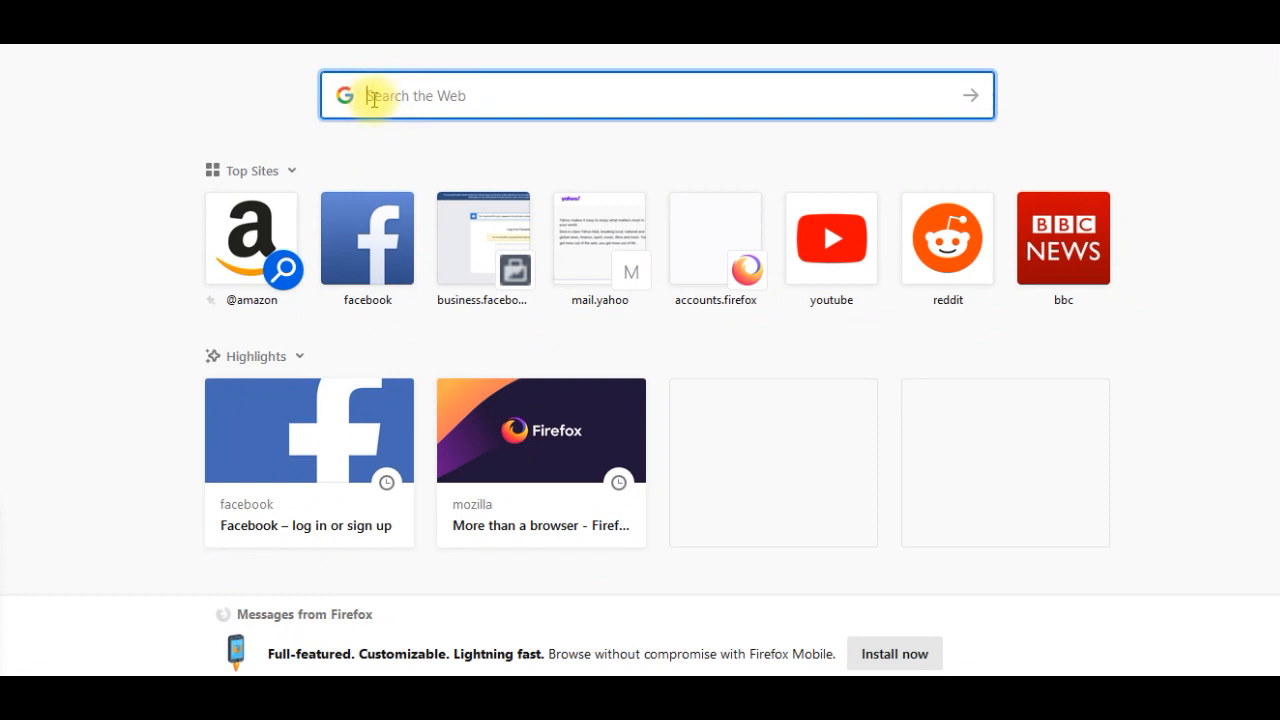
{"action": "type", "text": "developer face"}
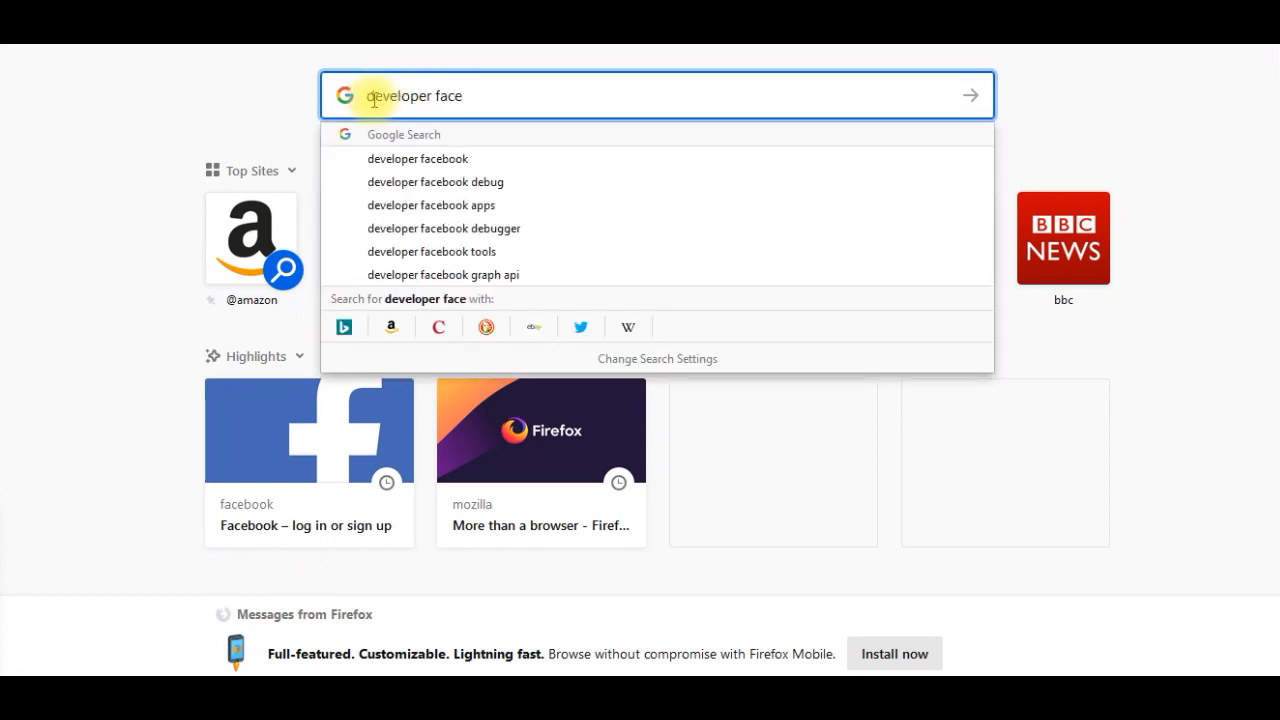
{"action": "left_click", "coordinate": [416, 158]}
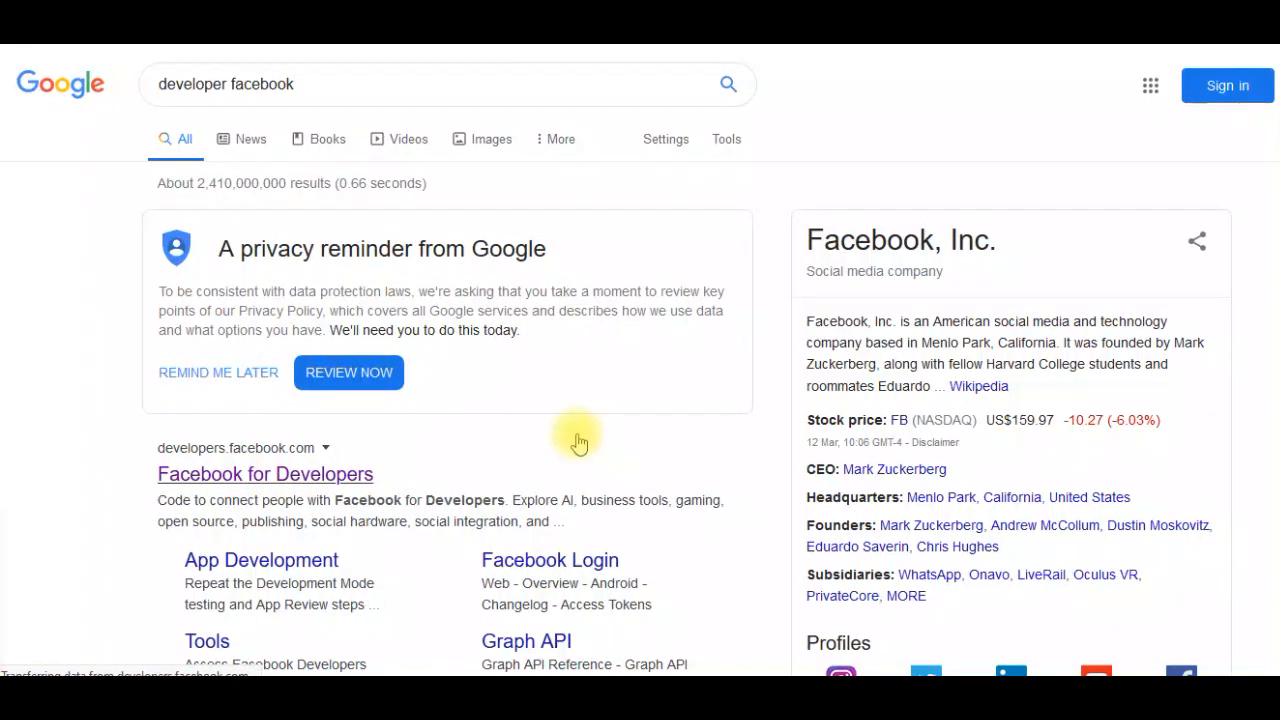
{"action": "left_click", "coordinate": [264, 474]}
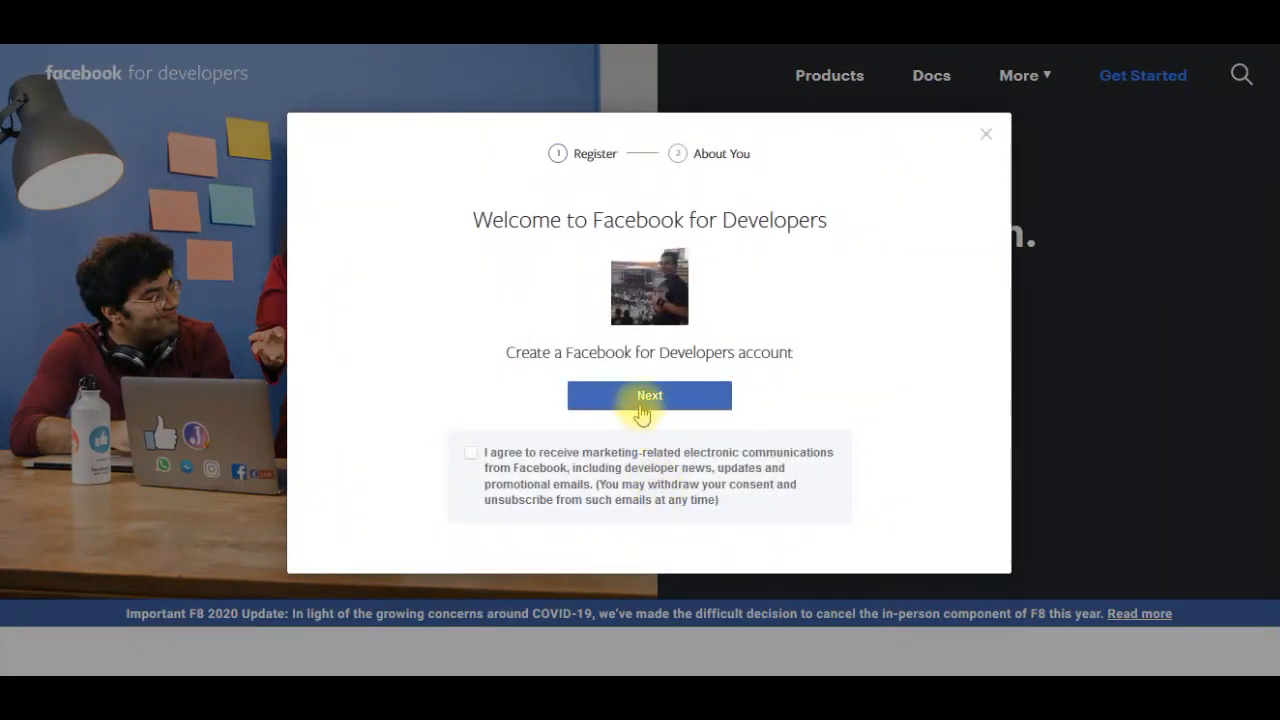
{"action": "mouse_move", "coordinate": [564, 408]}
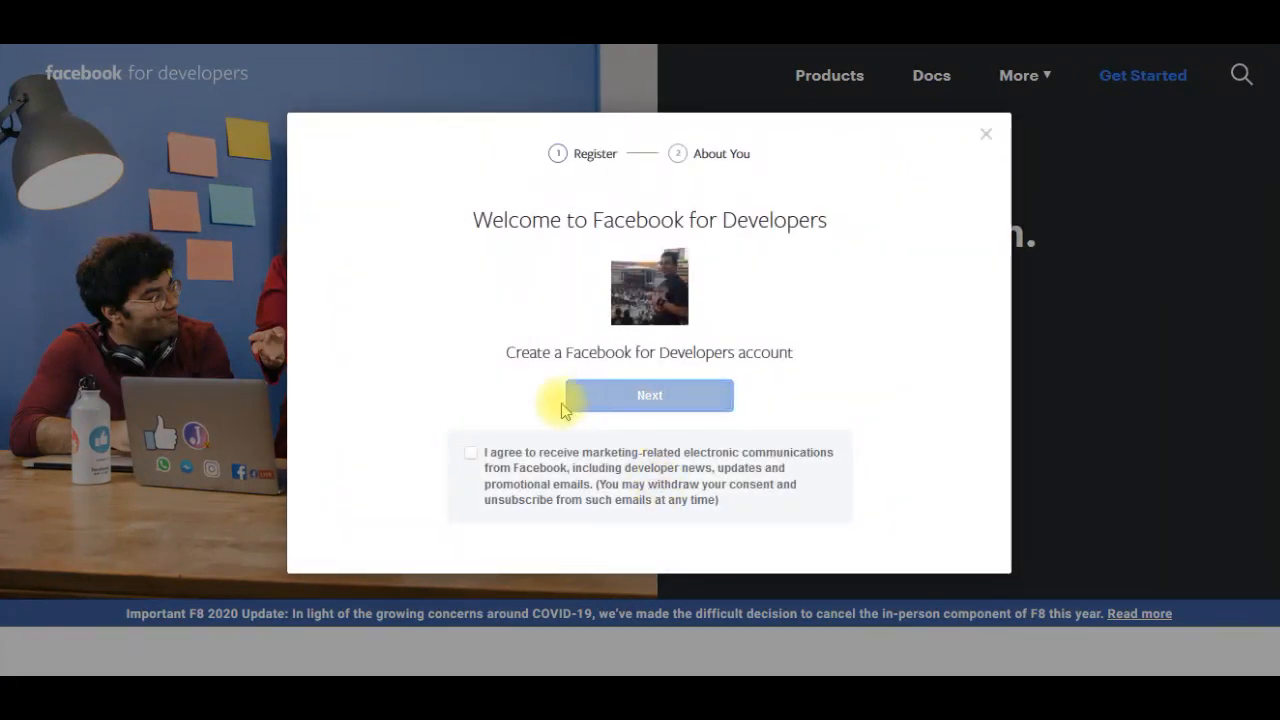
{"action": "mouse_move", "coordinate": [518, 418]}
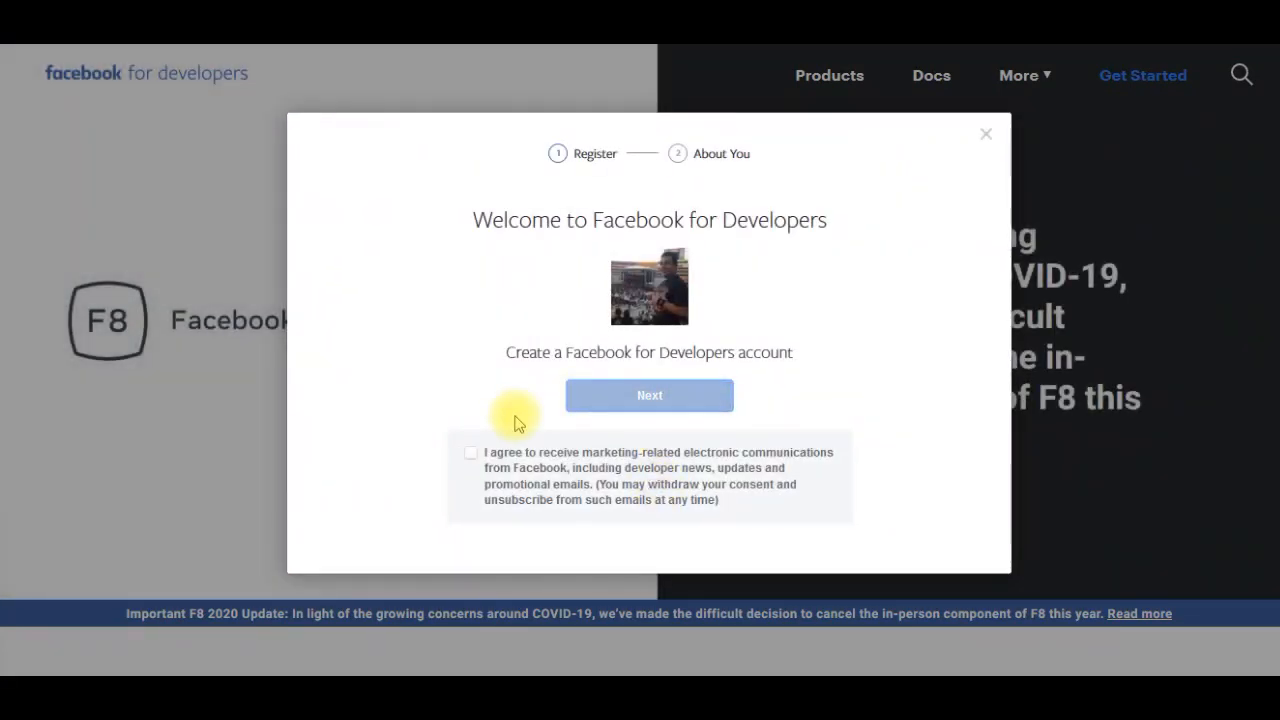
Step: Choose the role tile that best describes the user during developer registration
{"action": "left_click", "coordinate": [648, 396]}
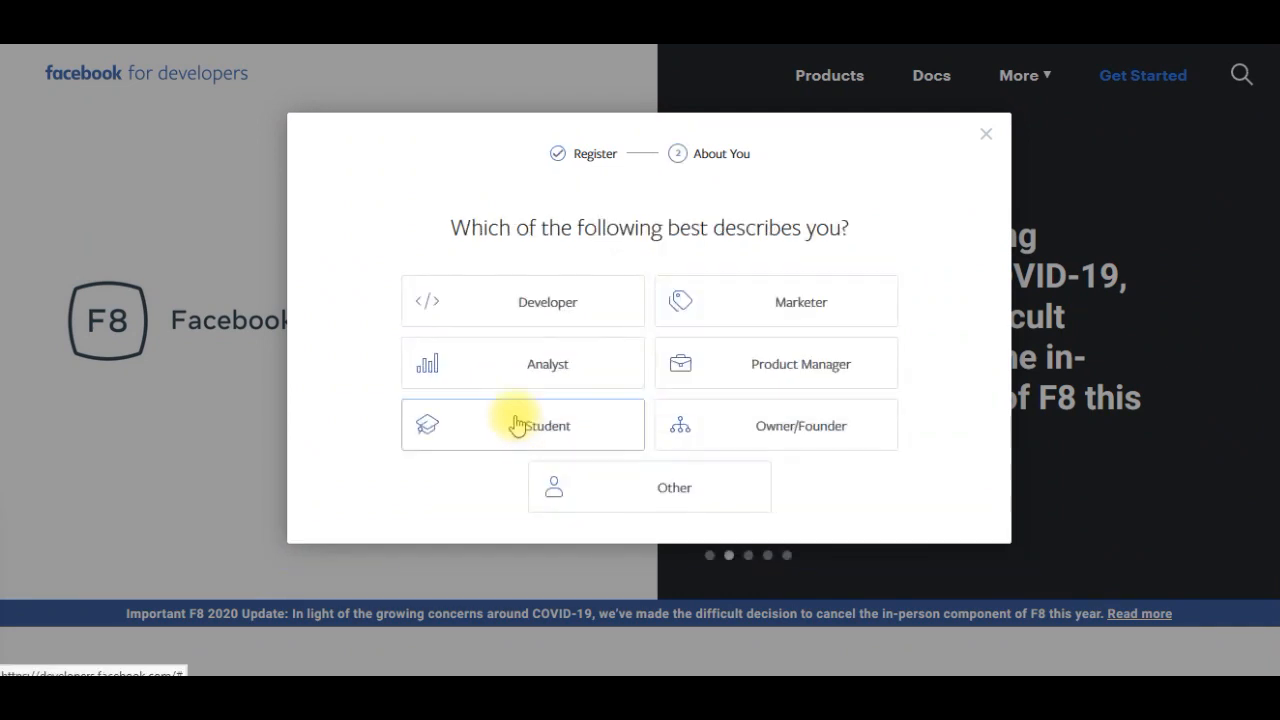
{"action": "mouse_move", "coordinate": [734, 280]}
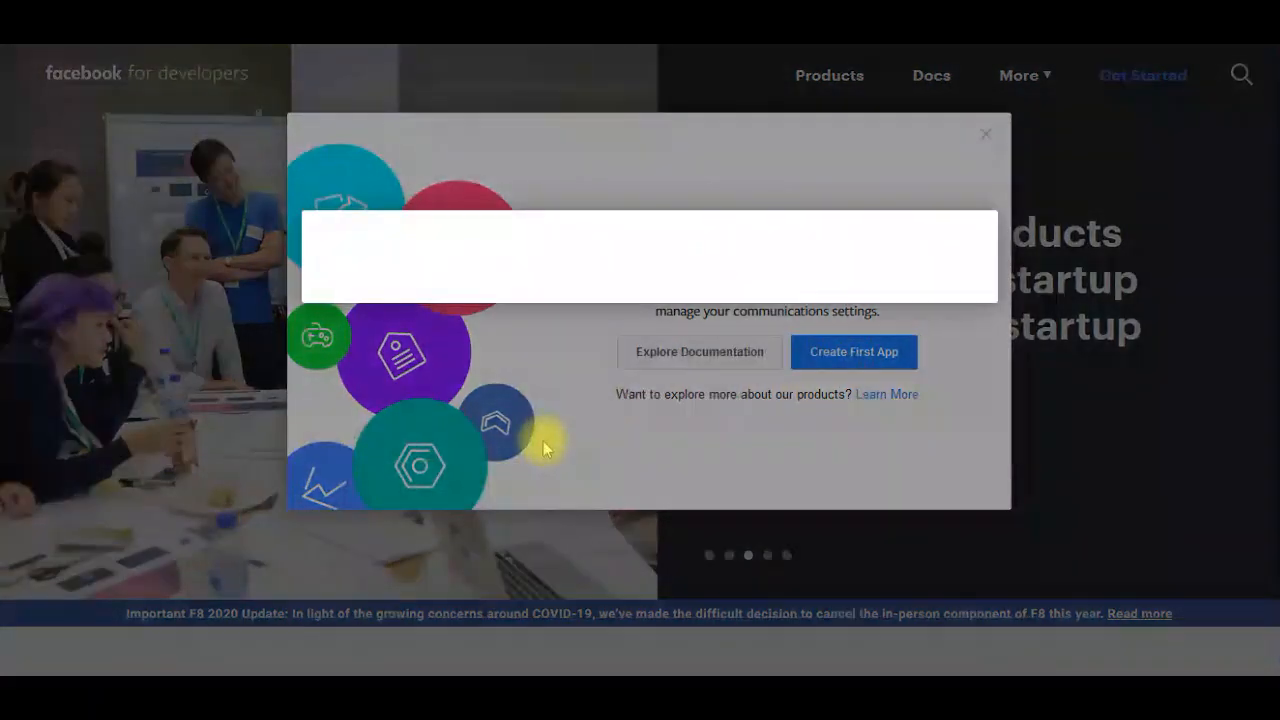
Step: Create the first app with display name 'Marbray' and request its App ID
{"action": "left_click", "coordinate": [852, 352]}
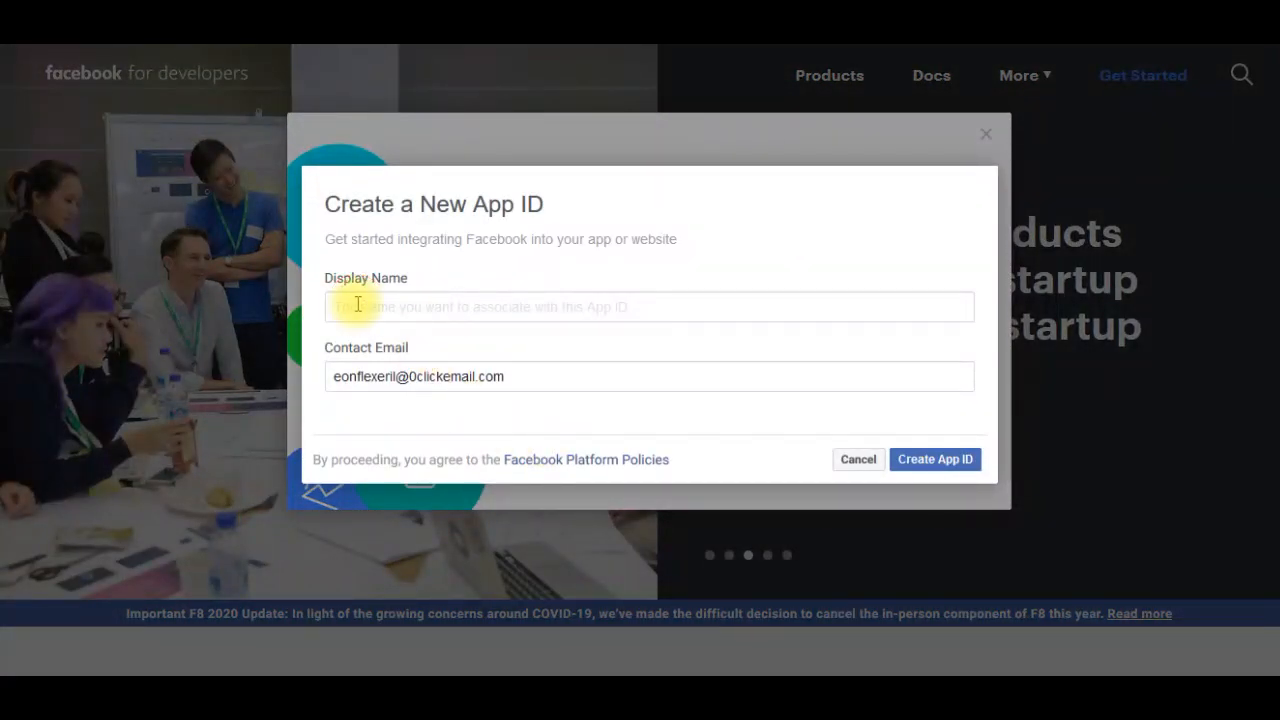
{"action": "type", "text": "Mar"}
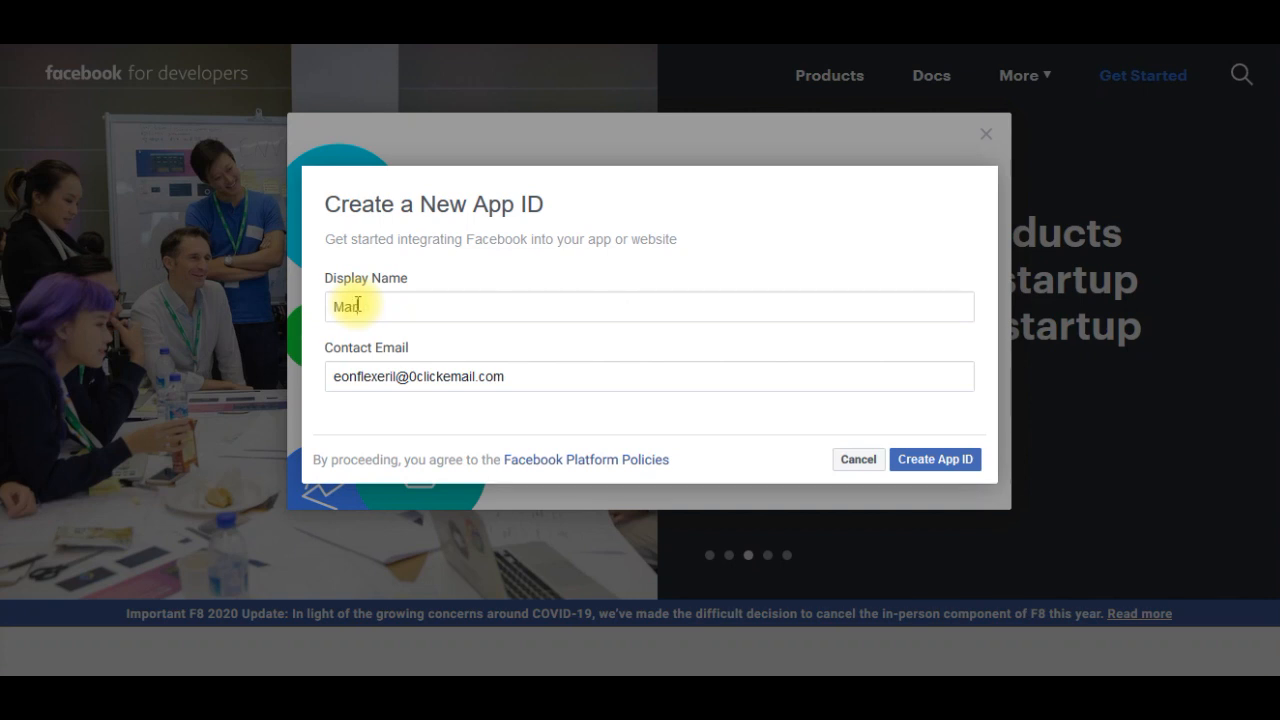
{"action": "type", "text": "bray"}
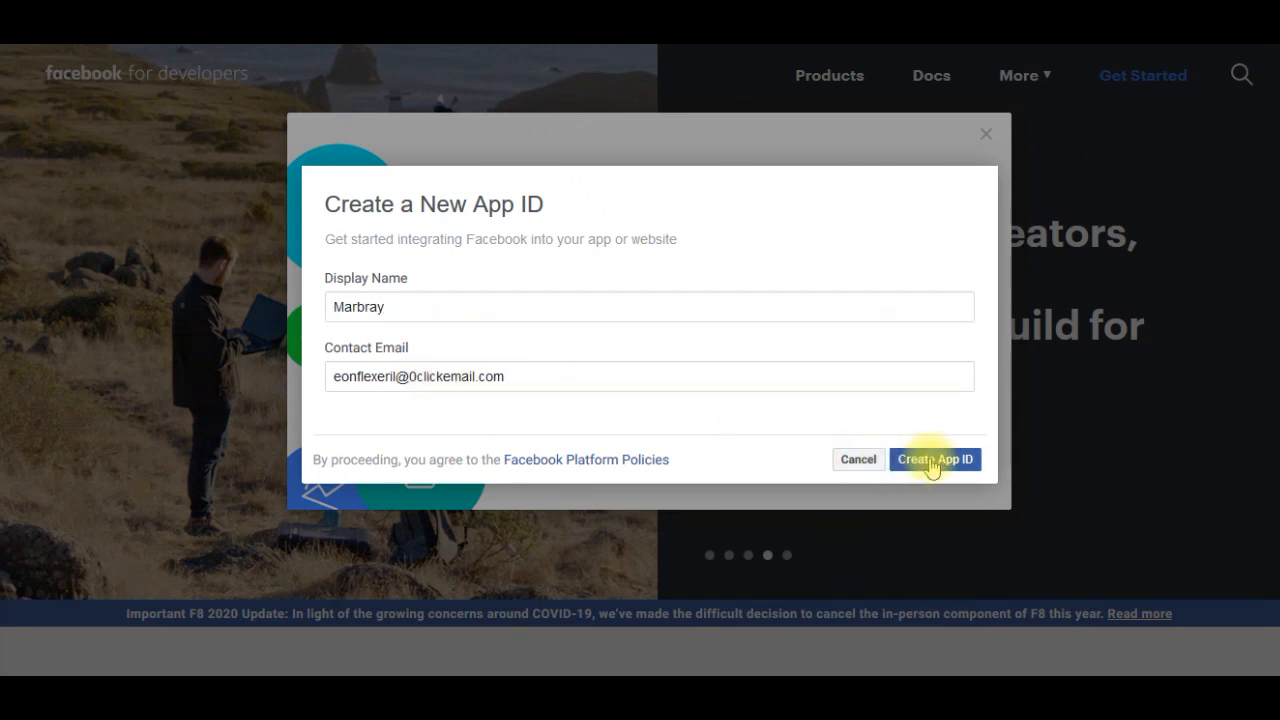
{"action": "left_click", "coordinate": [934, 458]}
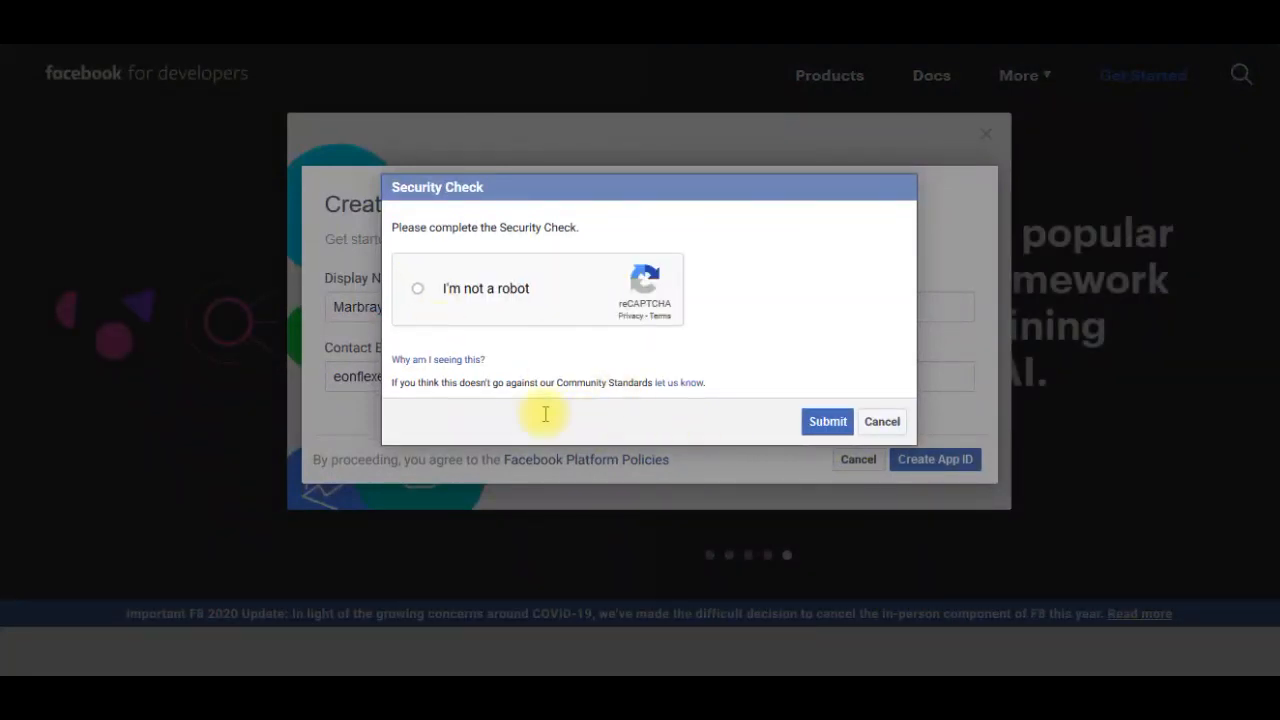
Step: Pass the not-a-robot check by selecting traffic-light squares and submit it
{"action": "left_click", "coordinate": [416, 288]}
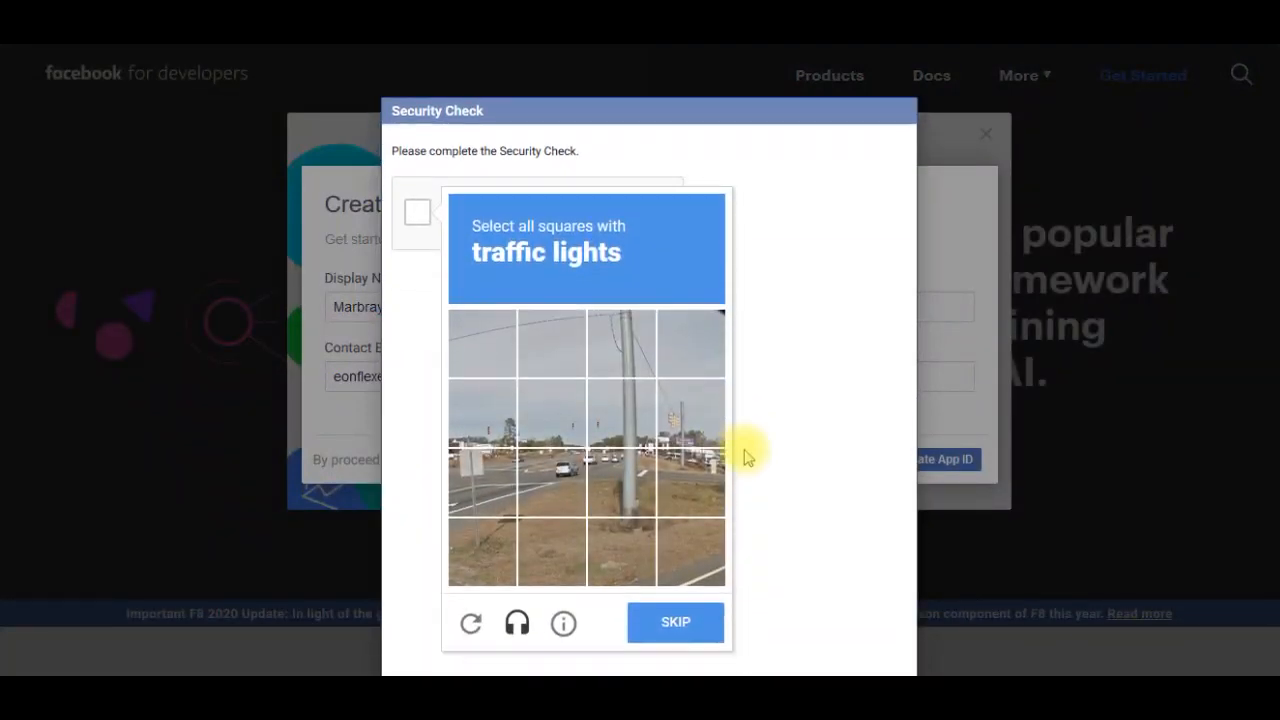
{"action": "left_click", "coordinate": [690, 344]}
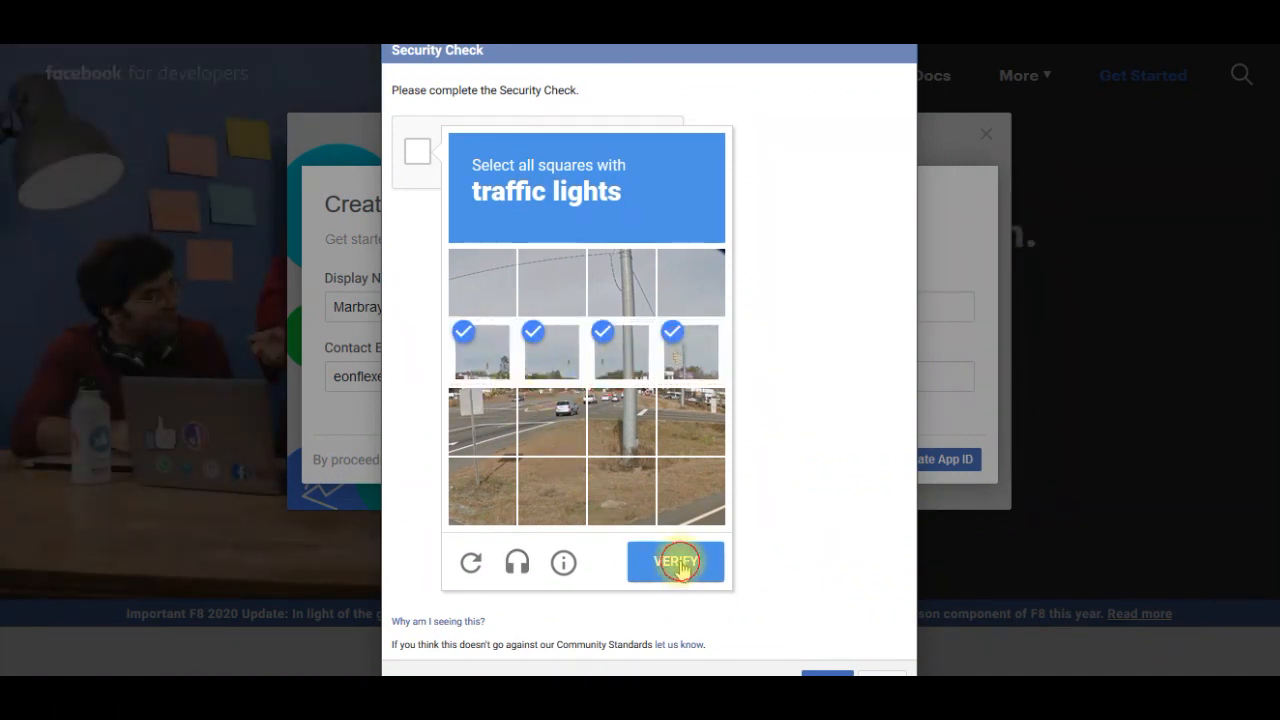
{"action": "left_click", "coordinate": [676, 560]}
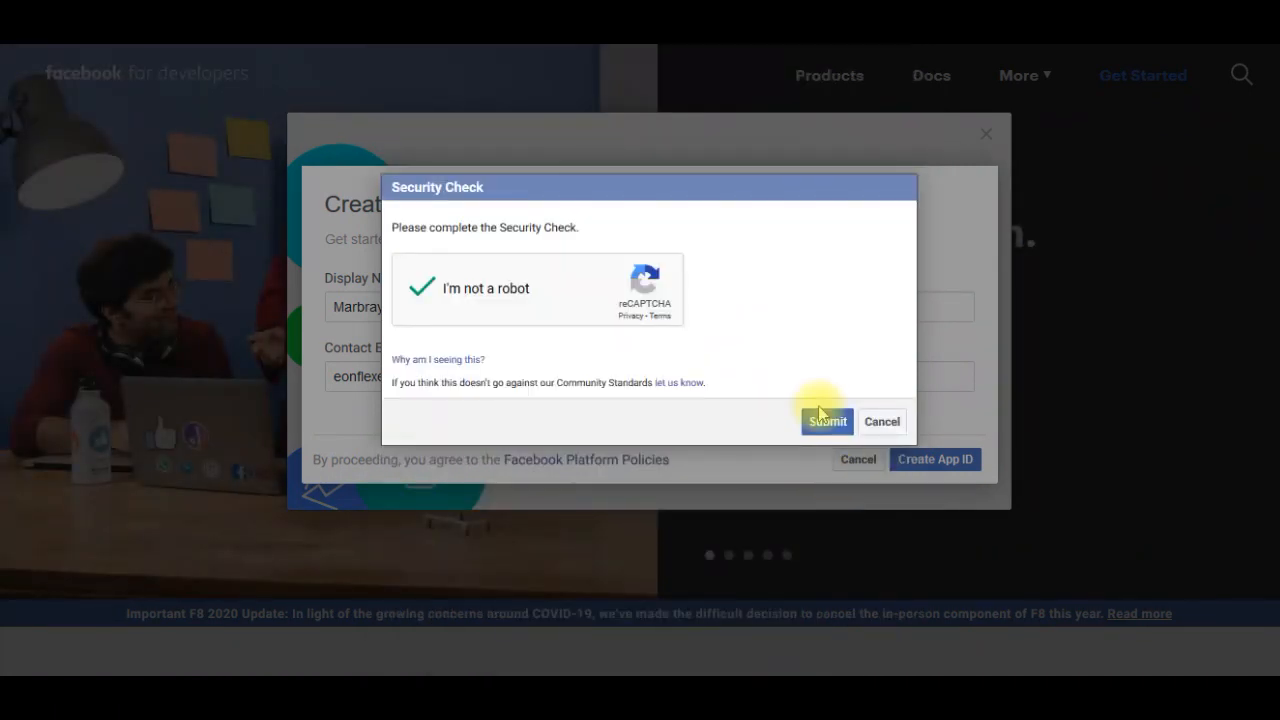
{"action": "left_click", "coordinate": [828, 420]}
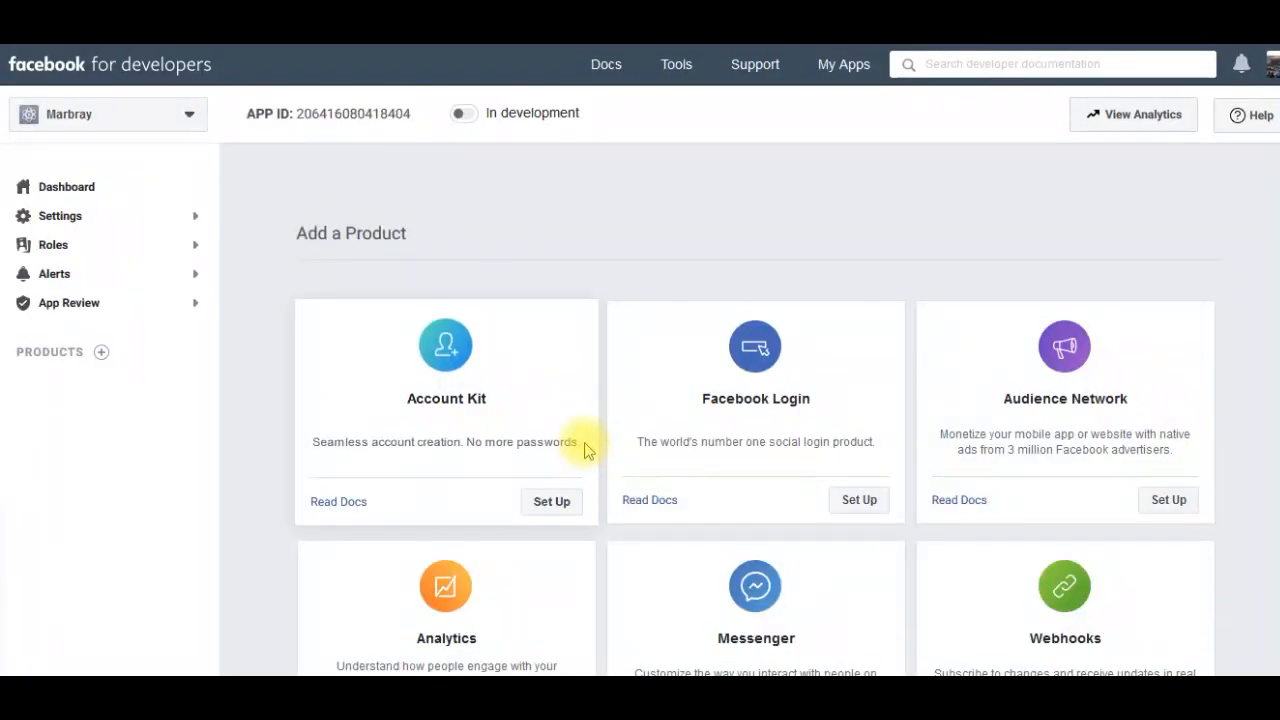
{"action": "mouse_move", "coordinate": [570, 442]}
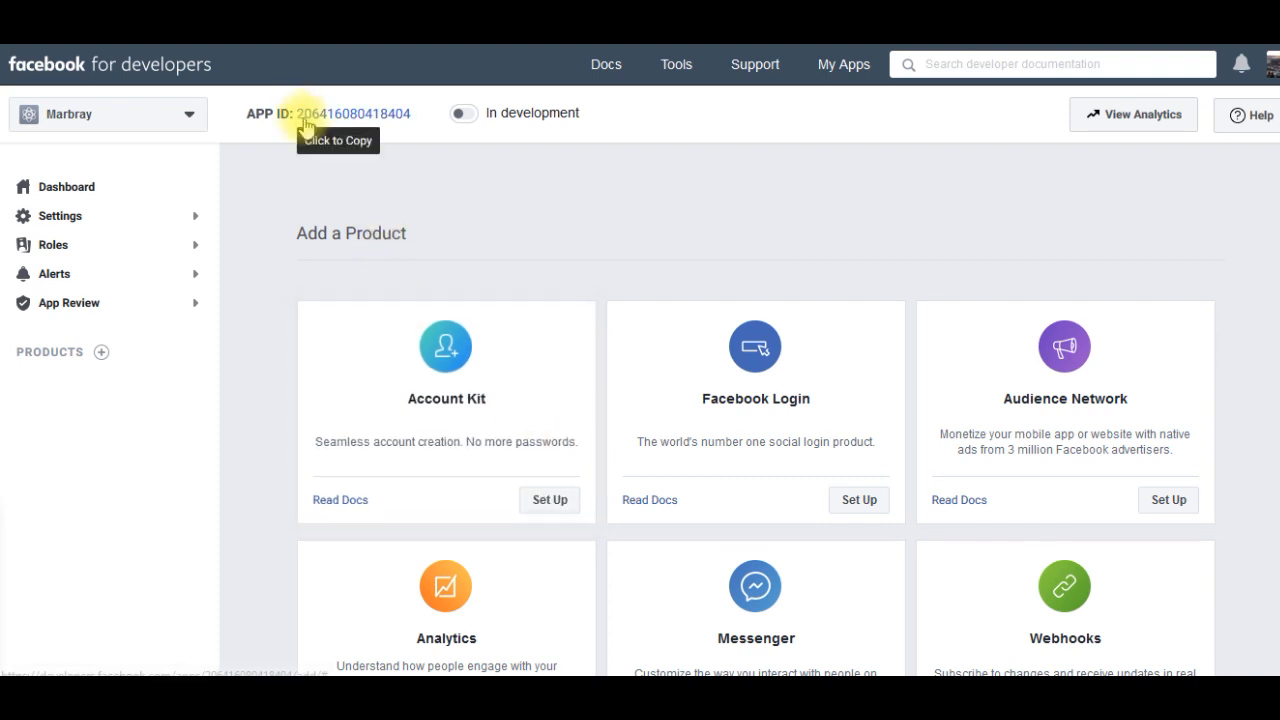
{"action": "mouse_move", "coordinate": [458, 258]}
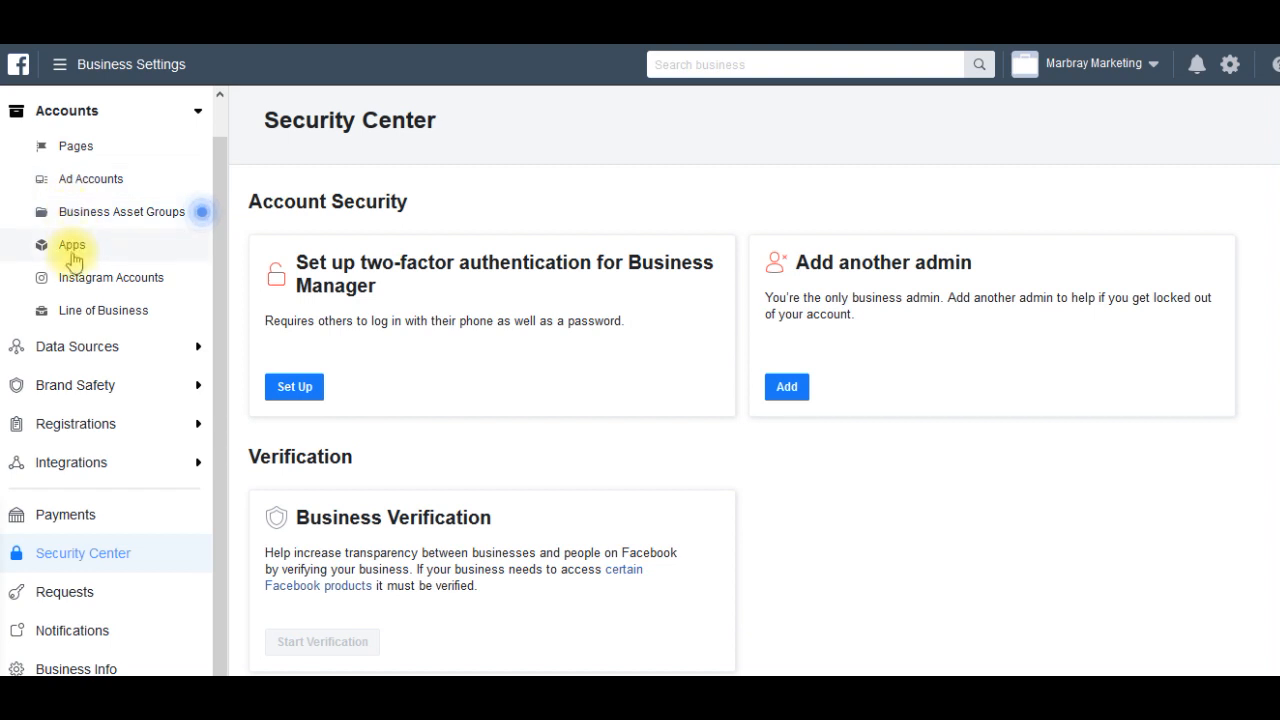
{"action": "left_click", "coordinate": [72, 244]}
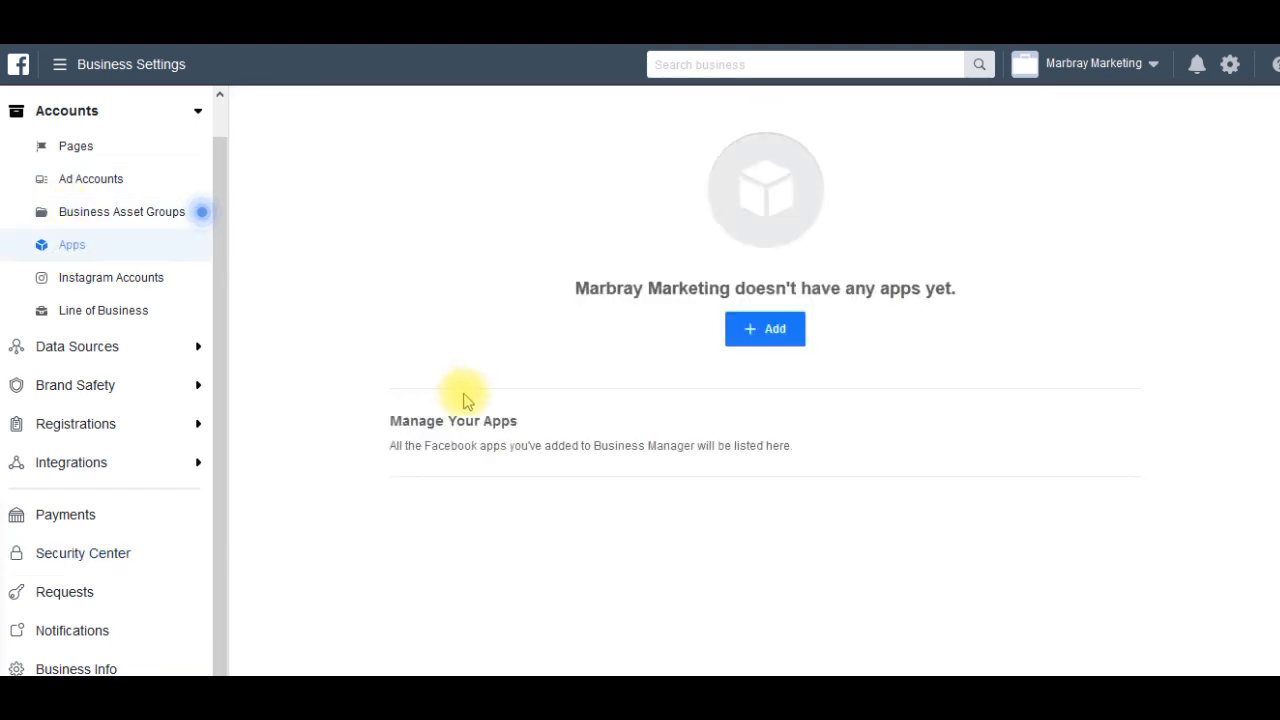
{"action": "left_click", "coordinate": [764, 328]}
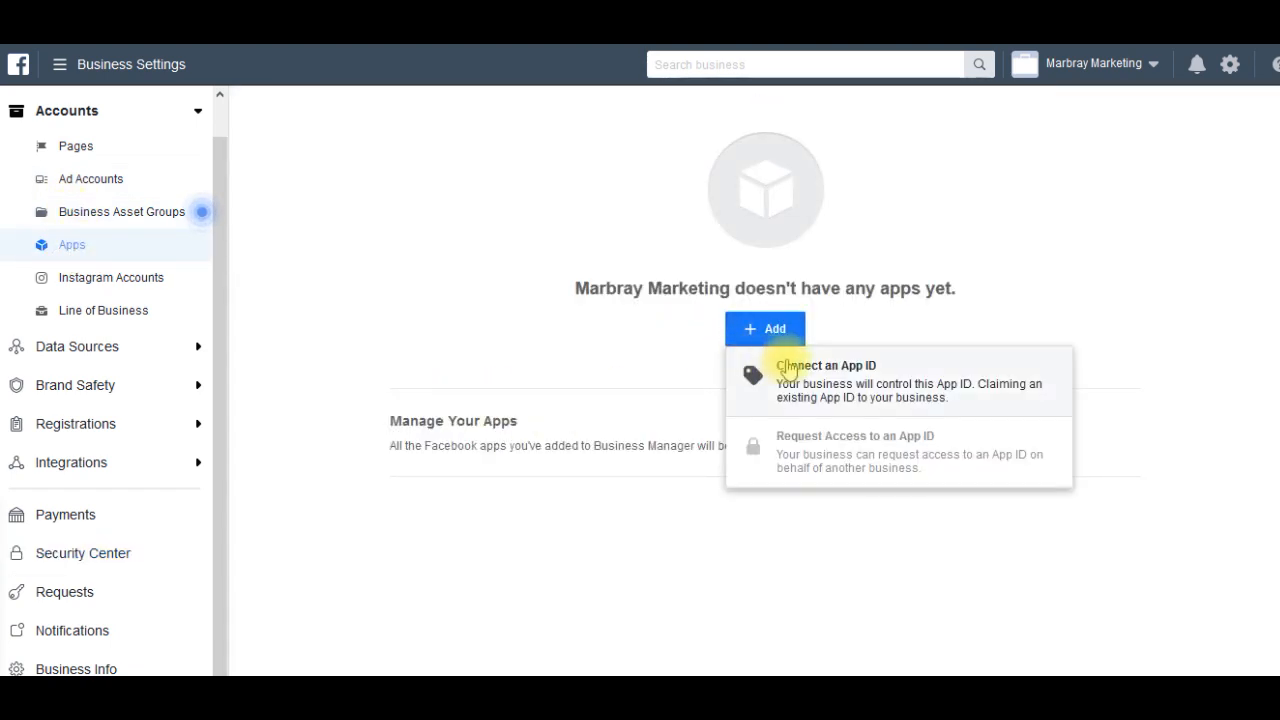
{"action": "left_click", "coordinate": [824, 364]}
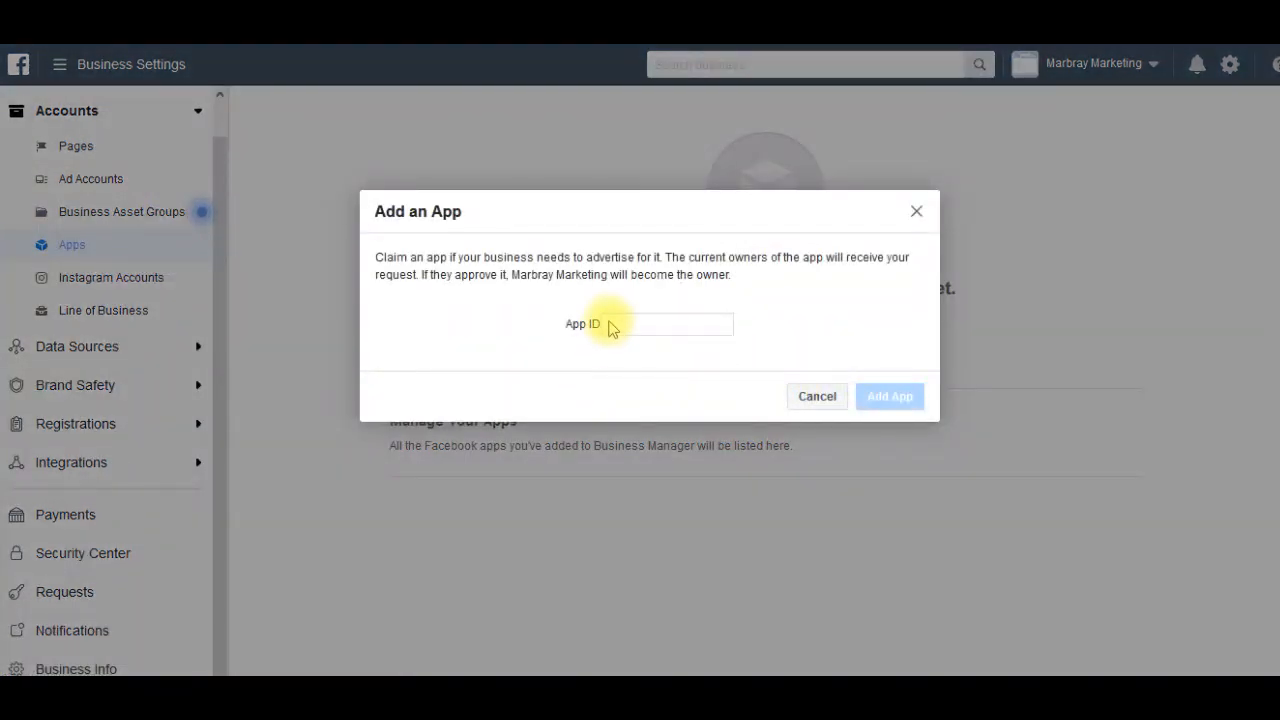
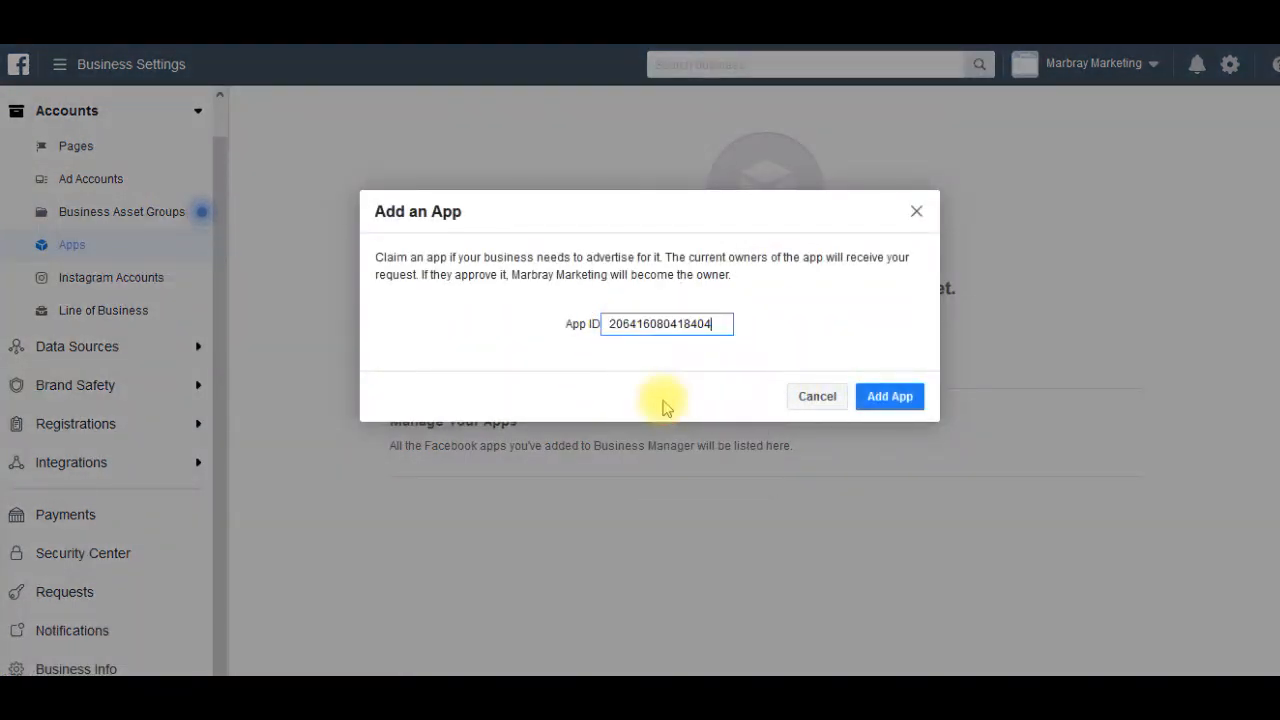
{"action": "left_click", "coordinate": [888, 396]}
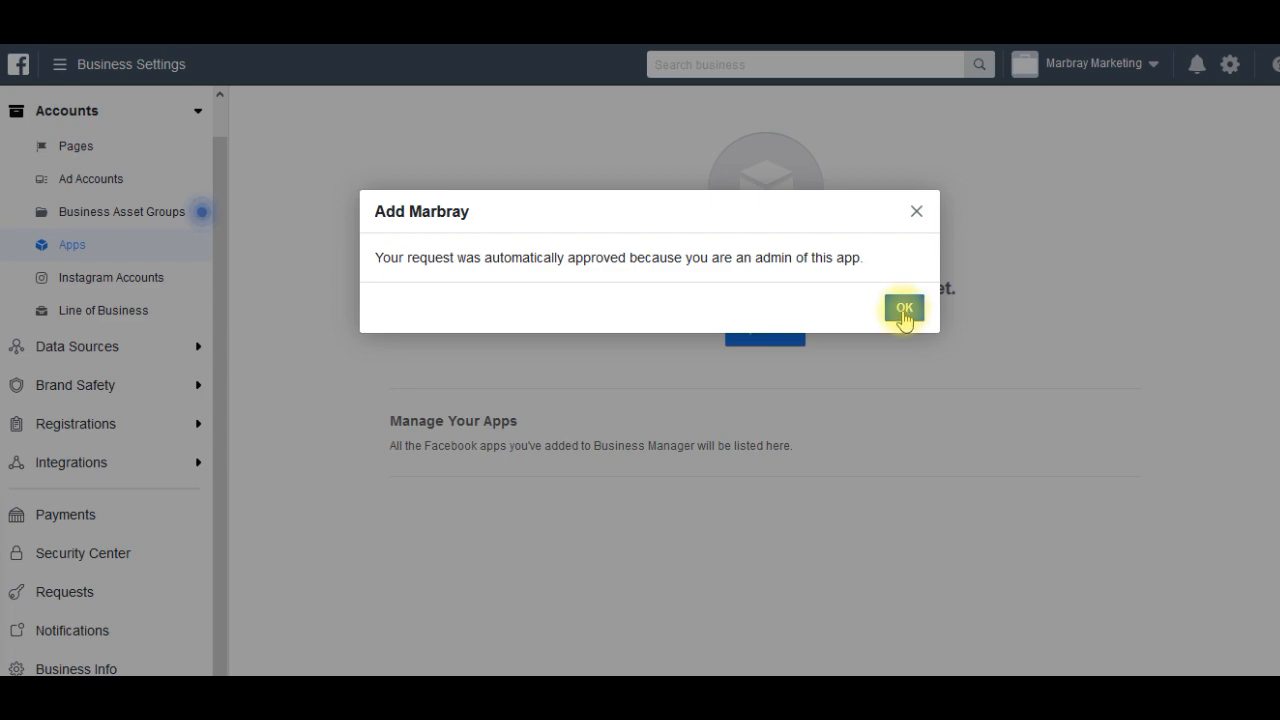
{"action": "left_click", "coordinate": [902, 308]}
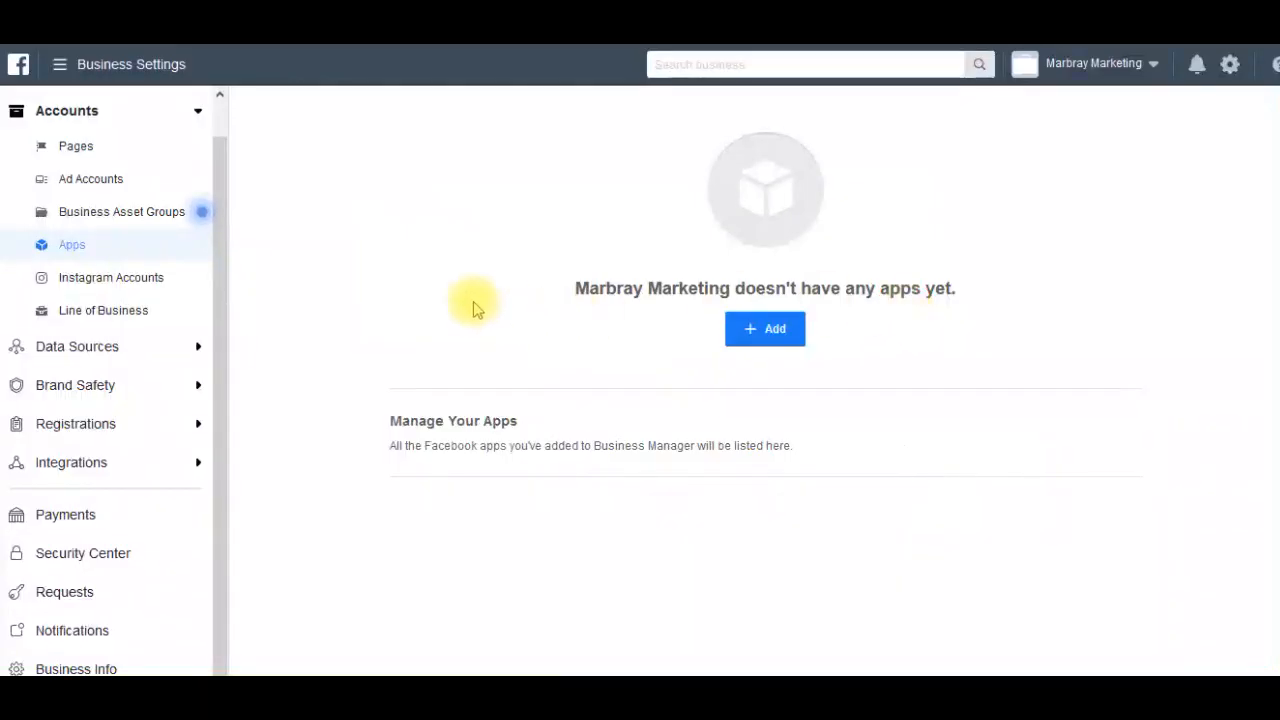
{"action": "mouse_move", "coordinate": [96, 384]}
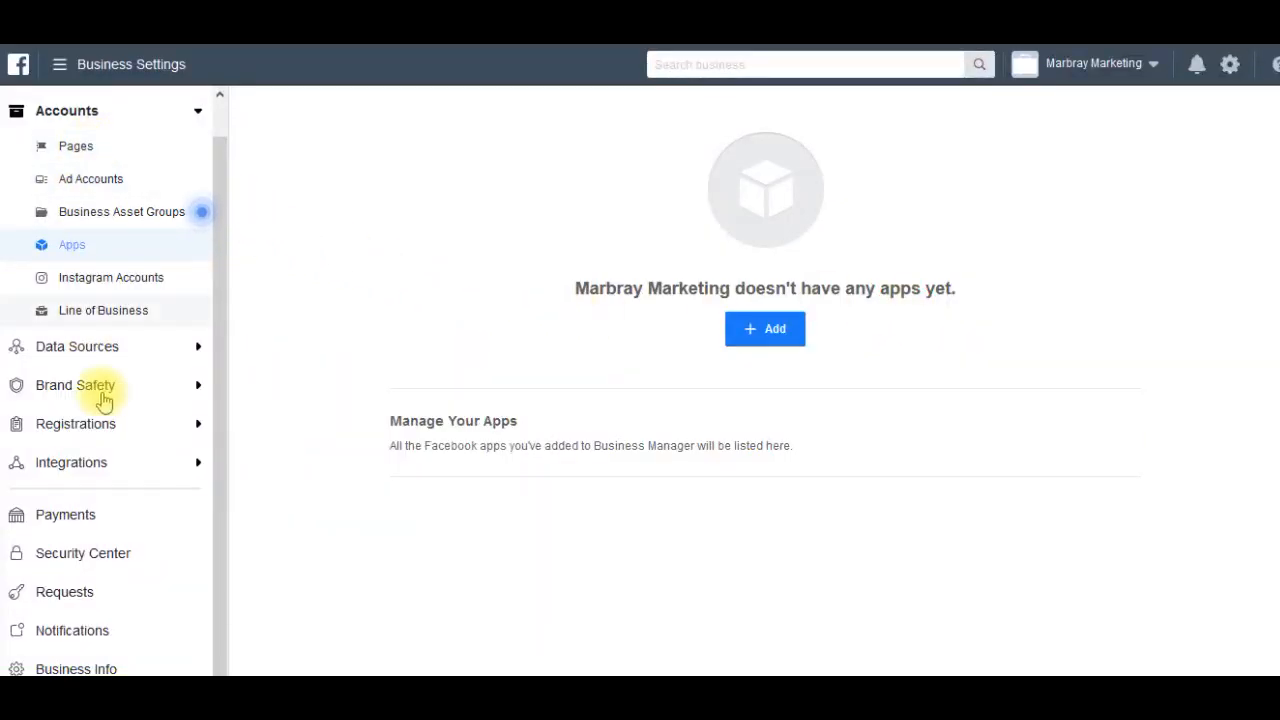
Step: Review the business info details and move to the Security Center page
{"action": "left_click", "coordinate": [76, 668]}
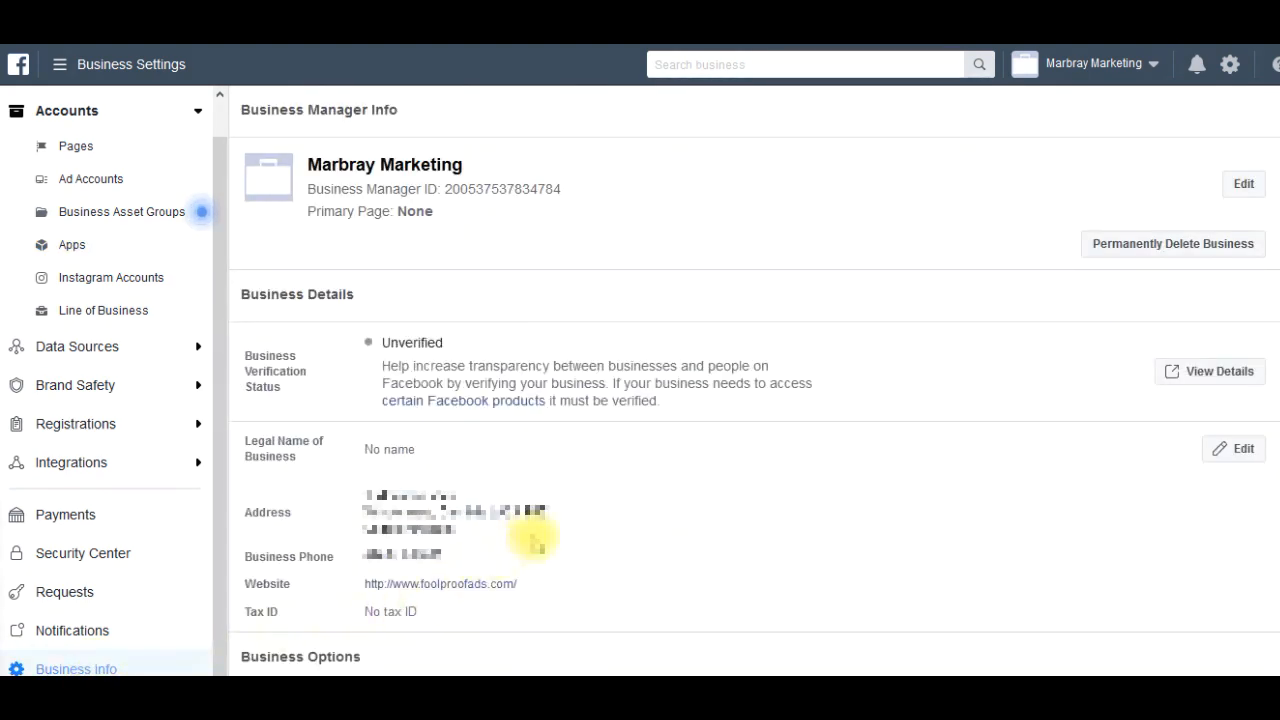
{"action": "left_click", "coordinate": [84, 552]}
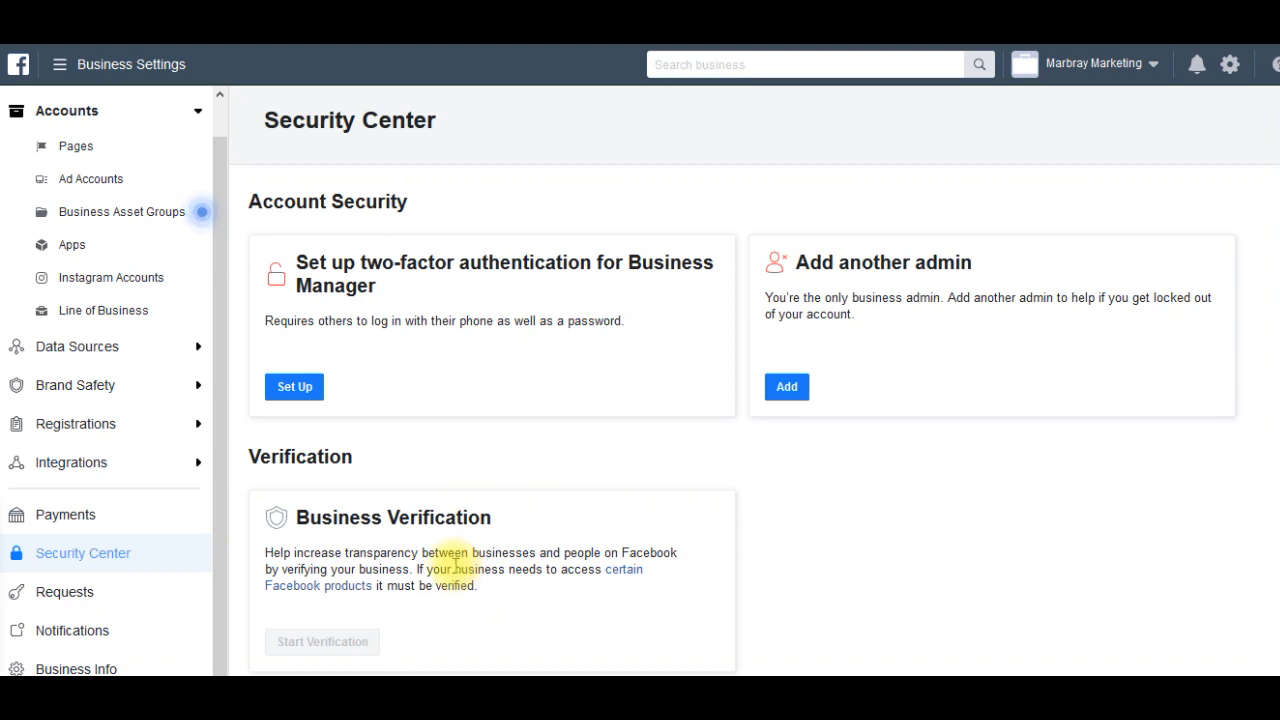
{"action": "mouse_move", "coordinate": [436, 412]}
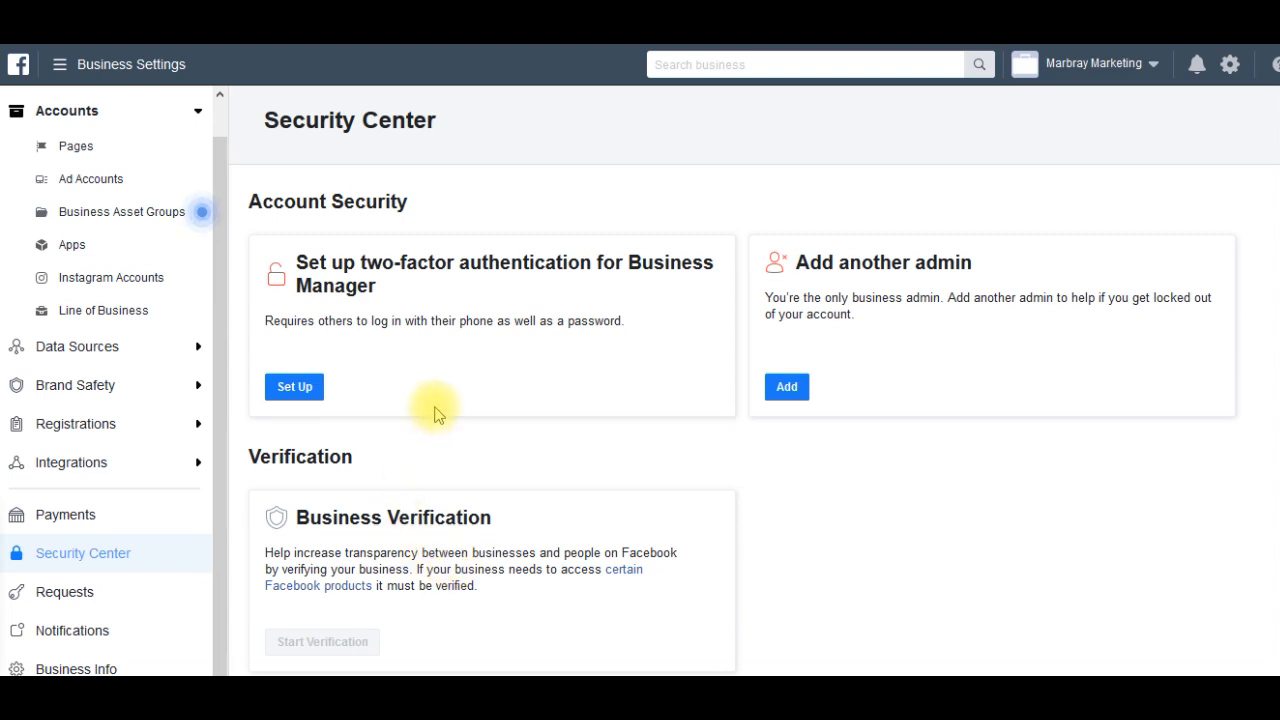
{"action": "mouse_move", "coordinate": [288, 50]}
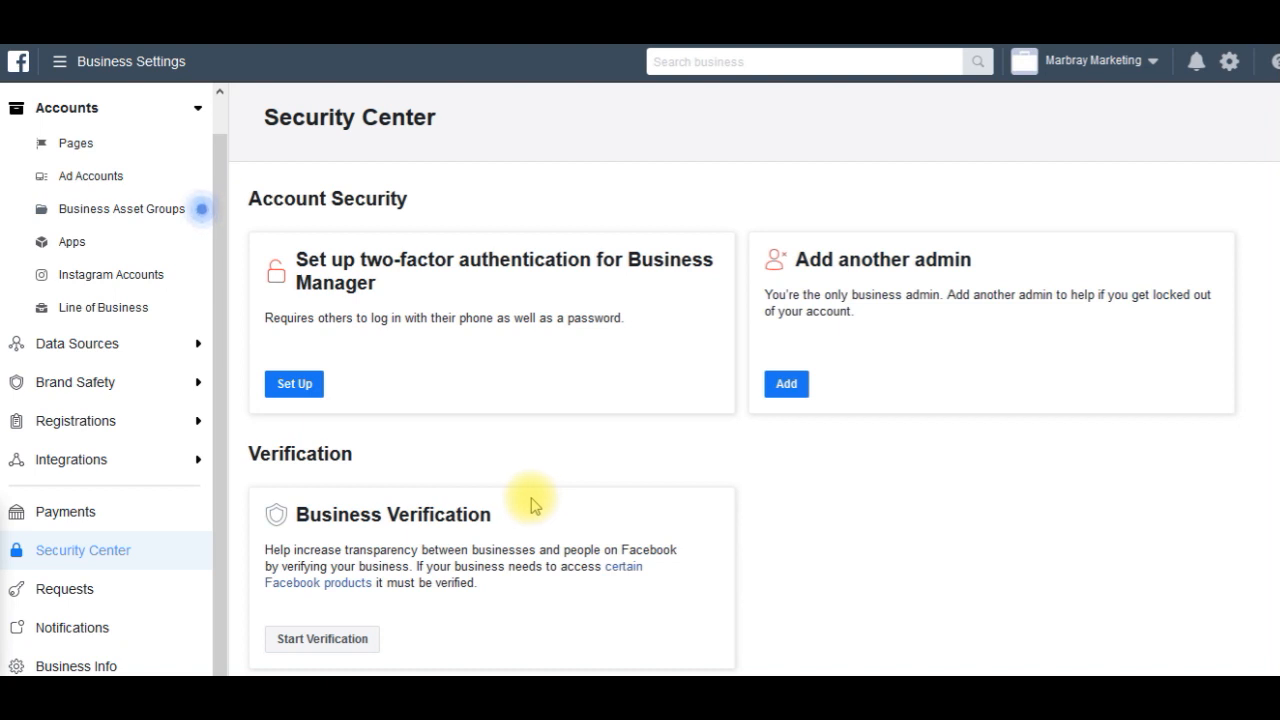
{"action": "mouse_move", "coordinate": [322, 640]}
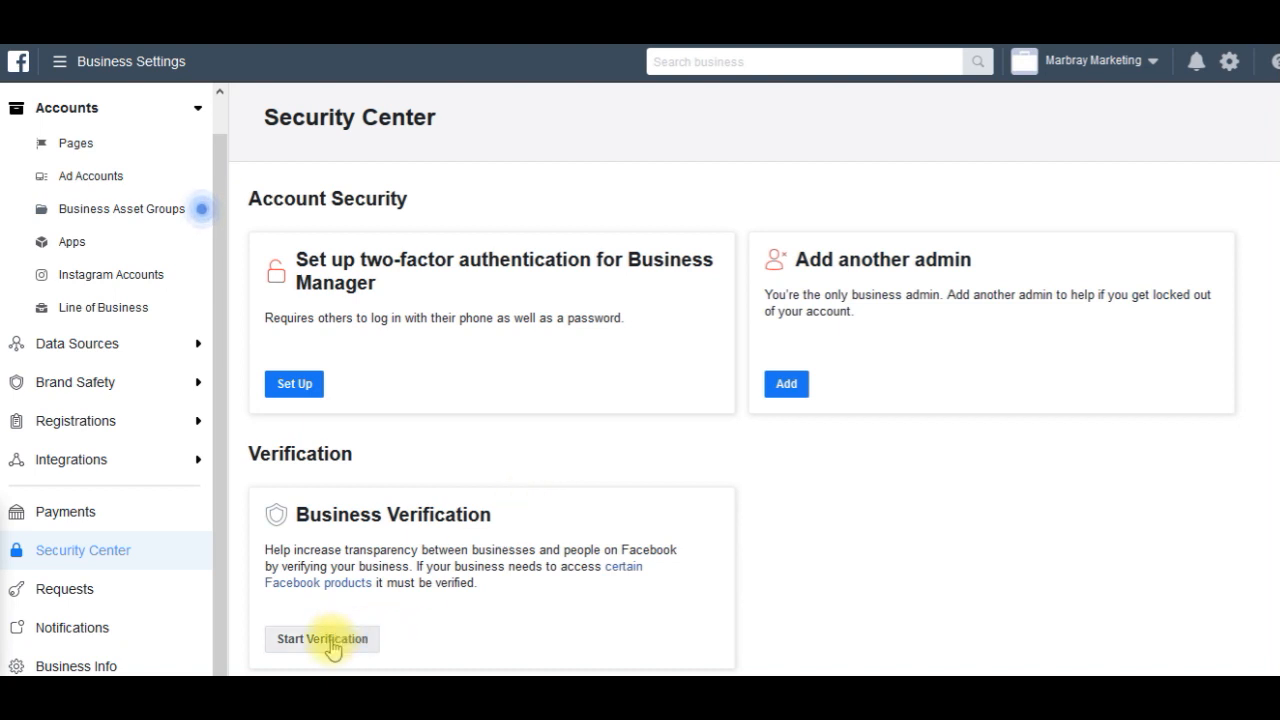
Step: Start business verification for Marbray Marketing from the Security Center
{"action": "left_click", "coordinate": [320, 640]}
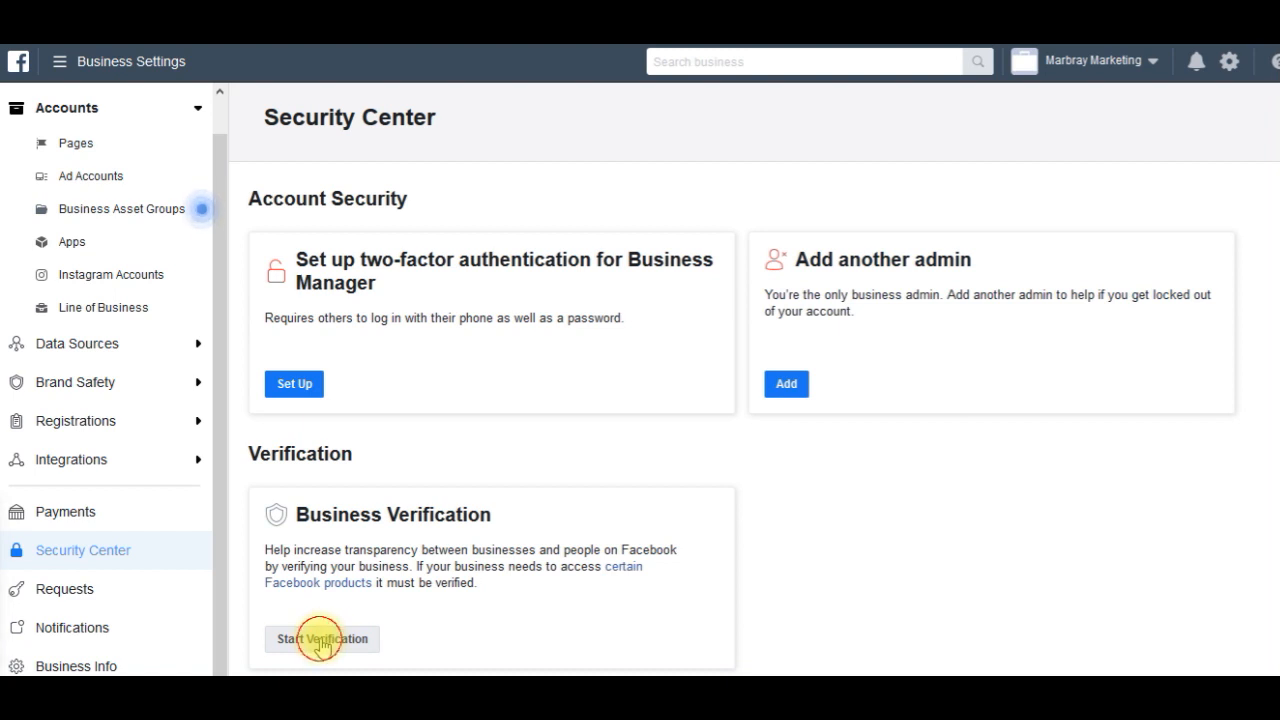
Step: Enter the business's legal name and website in the verification details form
{"action": "left_click", "coordinate": [322, 638]}
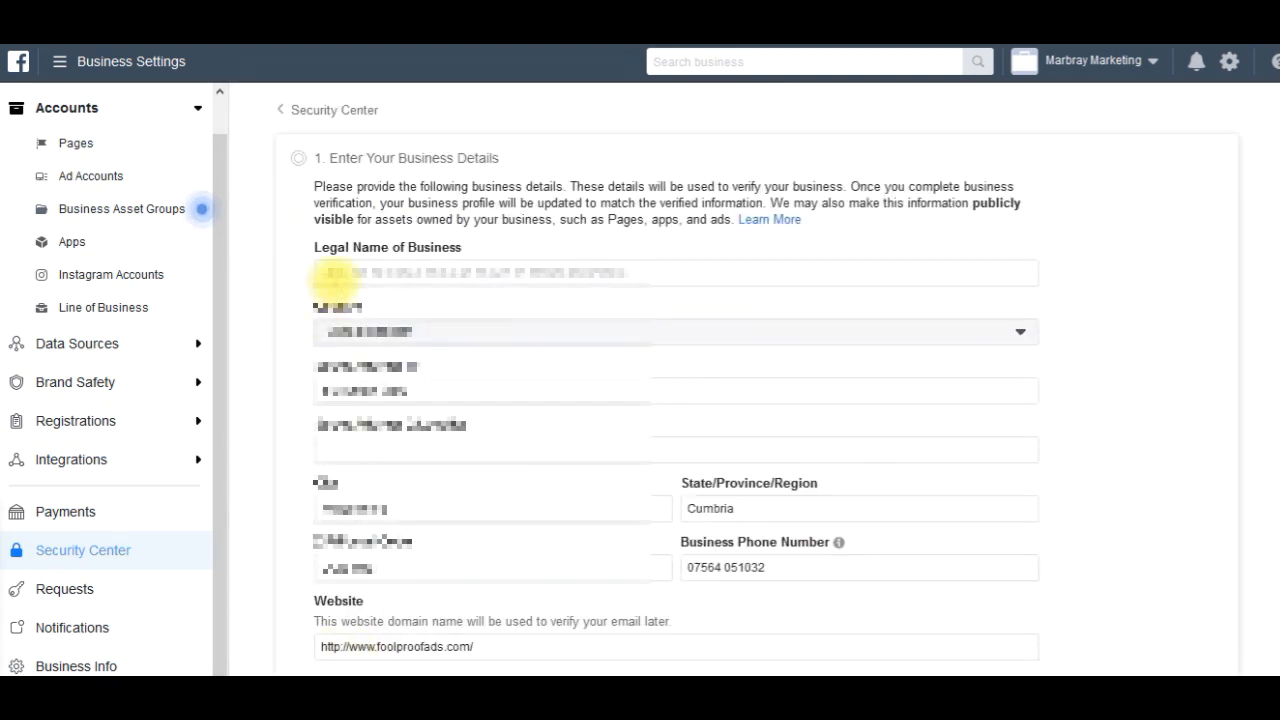
{"action": "left_click", "coordinate": [676, 272]}
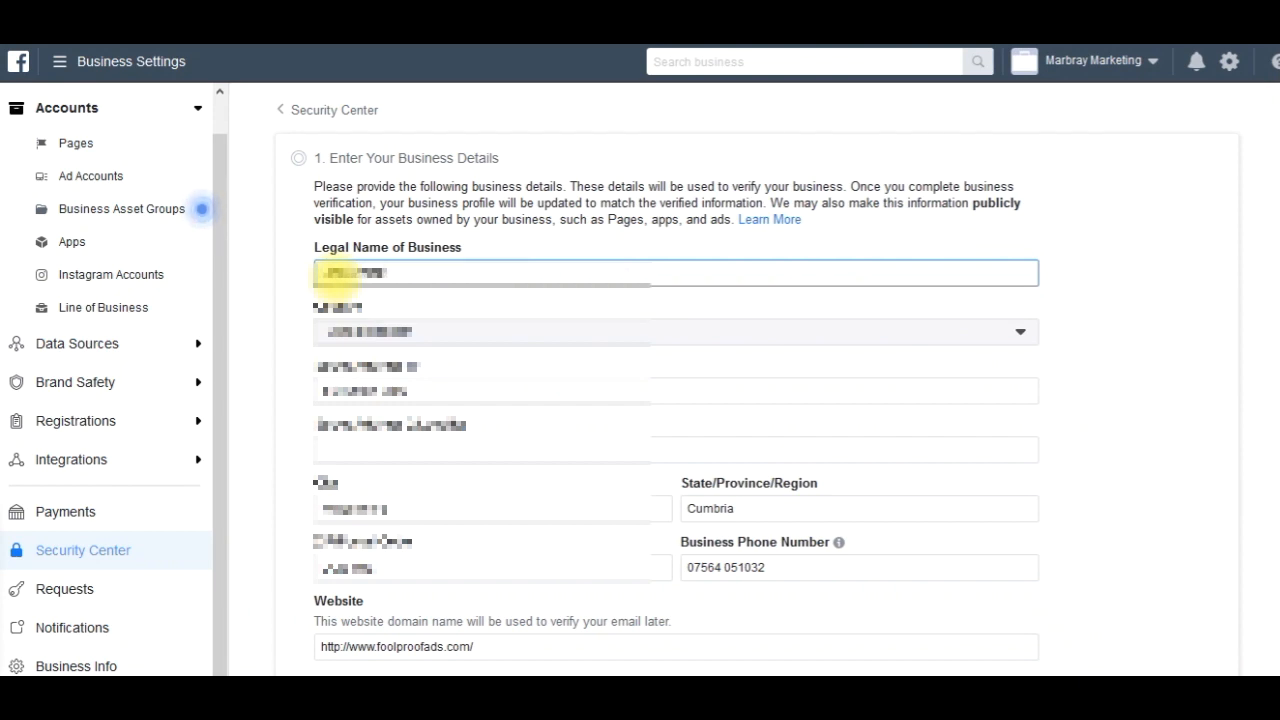
{"action": "type", "text": "text"}
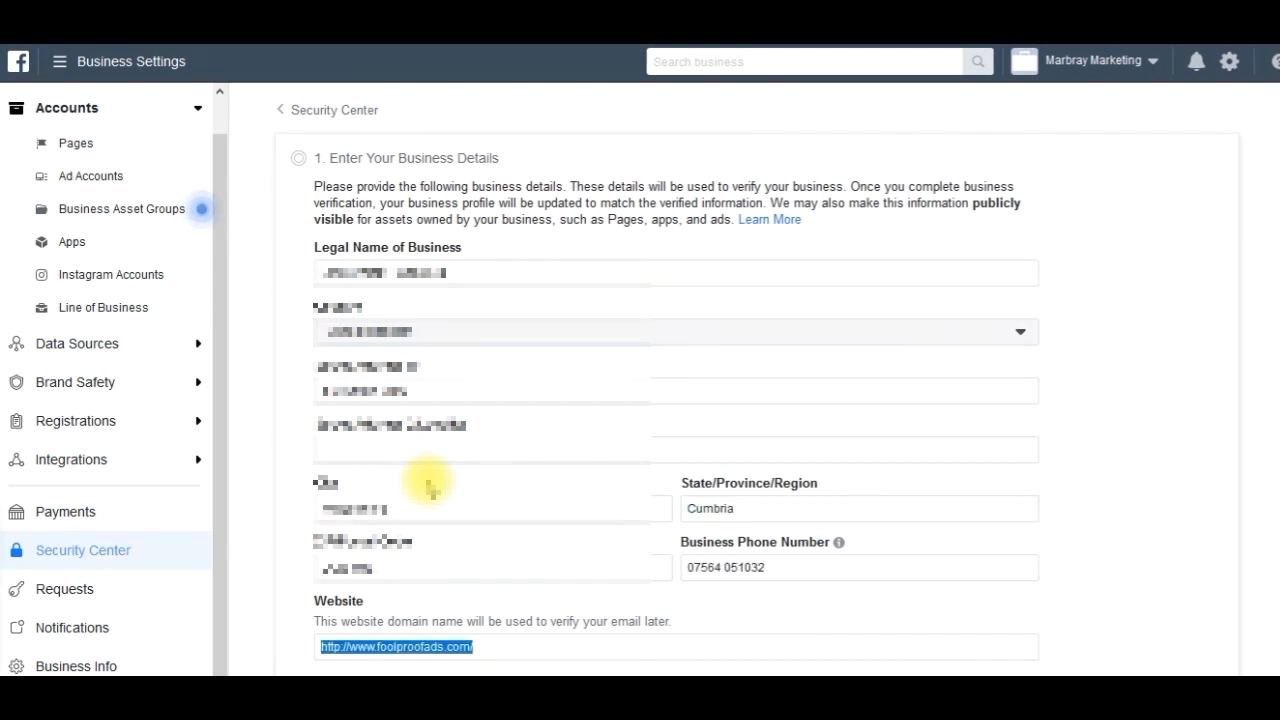
{"action": "scroll", "scroll_direction": "down", "scroll_amount": 3}
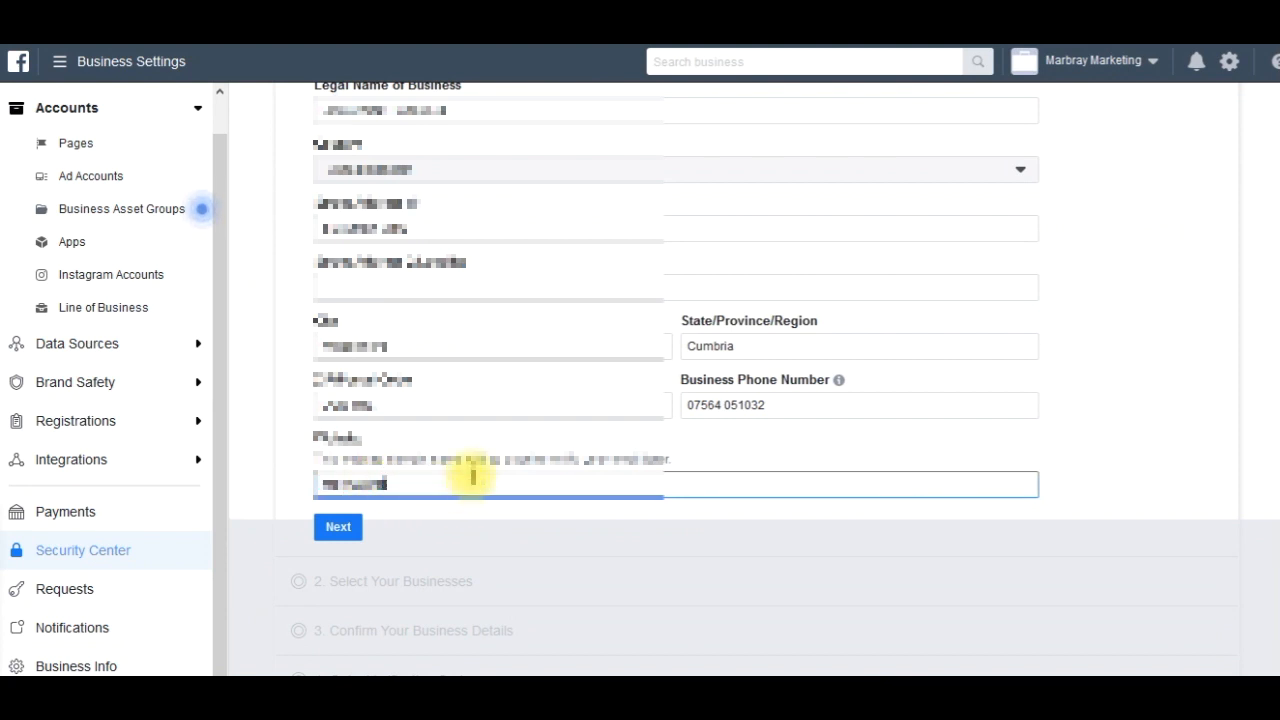
{"action": "type", "text": "text"}
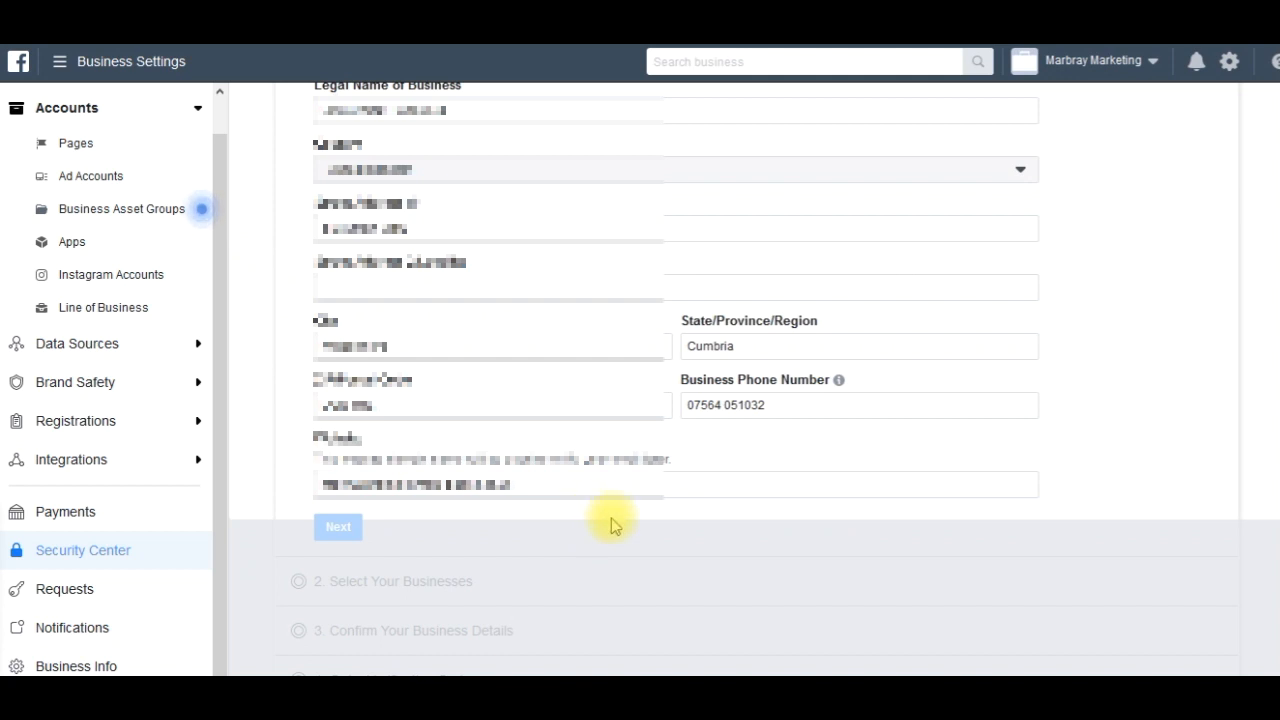
Step: Submit the details, continue with the first business record and confirm the business details
{"action": "left_click", "coordinate": [338, 528]}
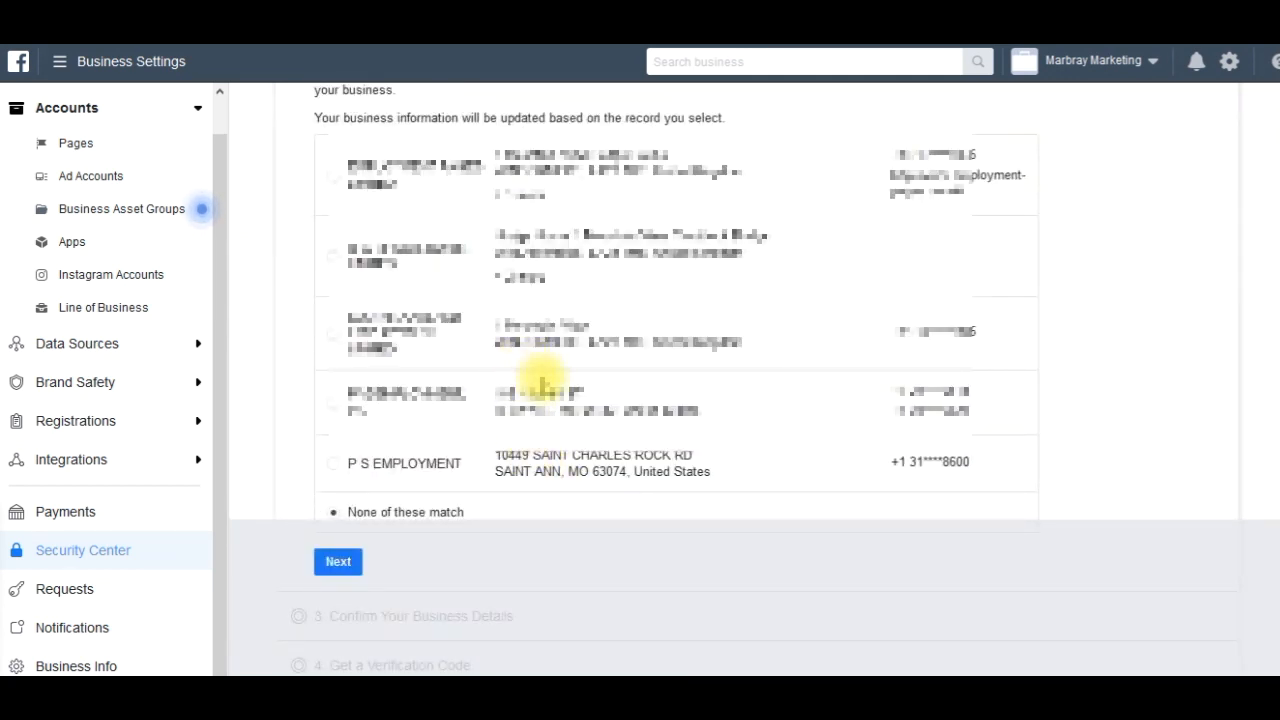
{"action": "mouse_move", "coordinate": [524, 440]}
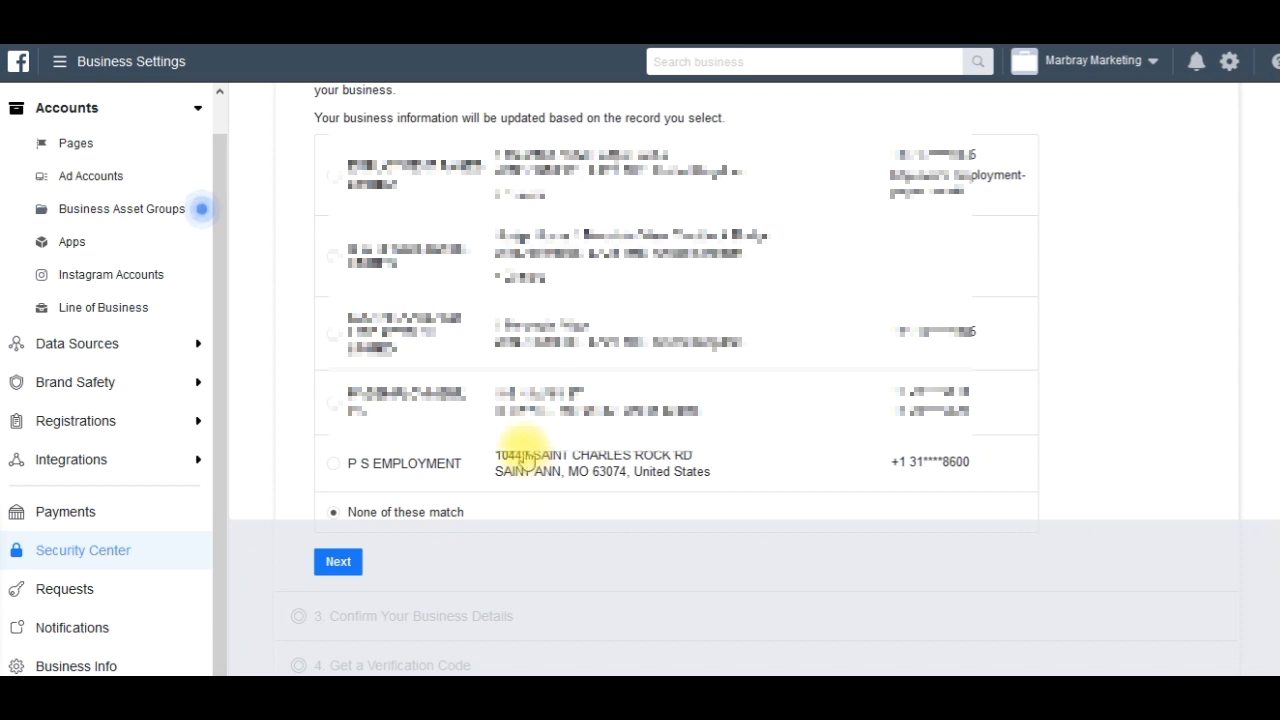
{"action": "mouse_move", "coordinate": [376, 170]}
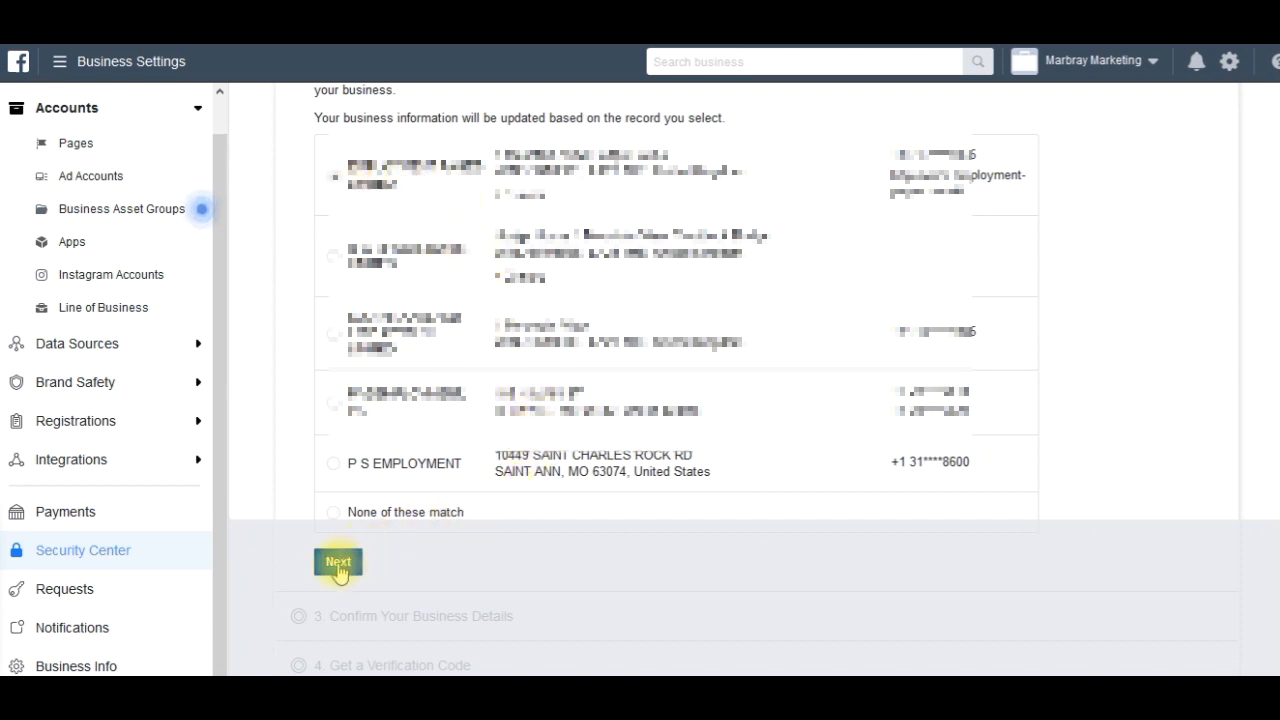
{"action": "left_click", "coordinate": [338, 560]}
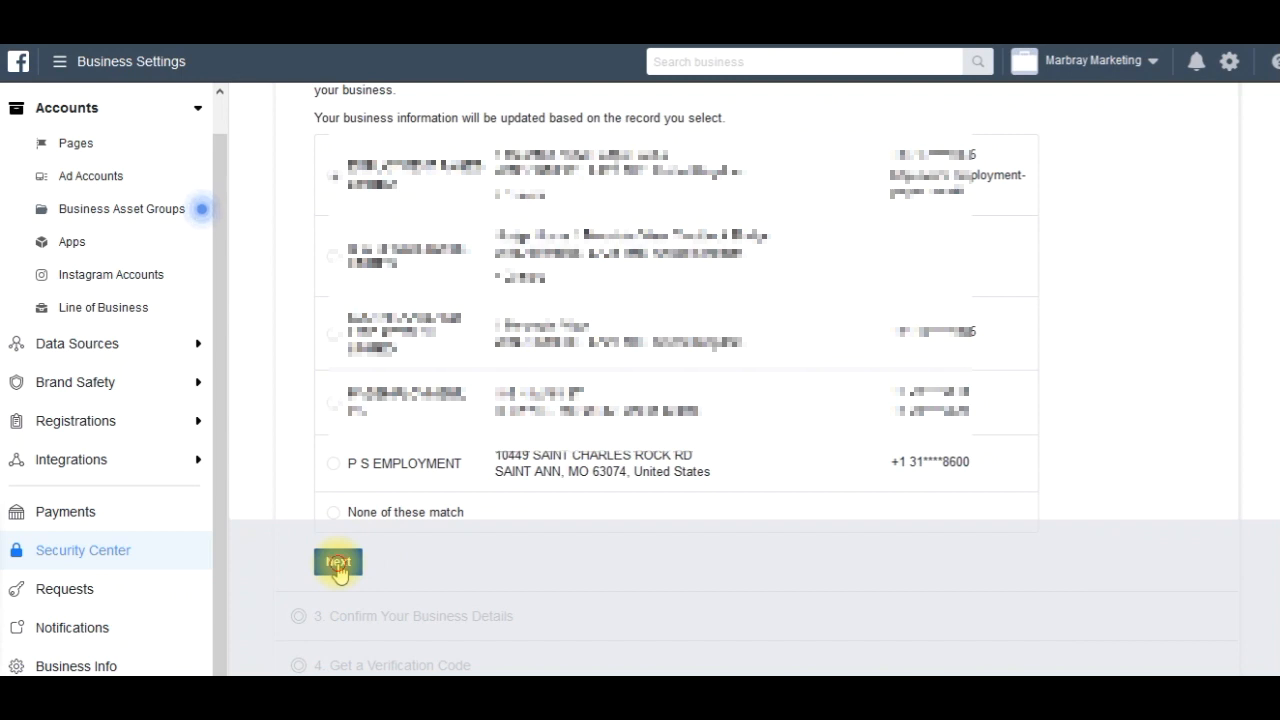
{"action": "left_click", "coordinate": [338, 560]}
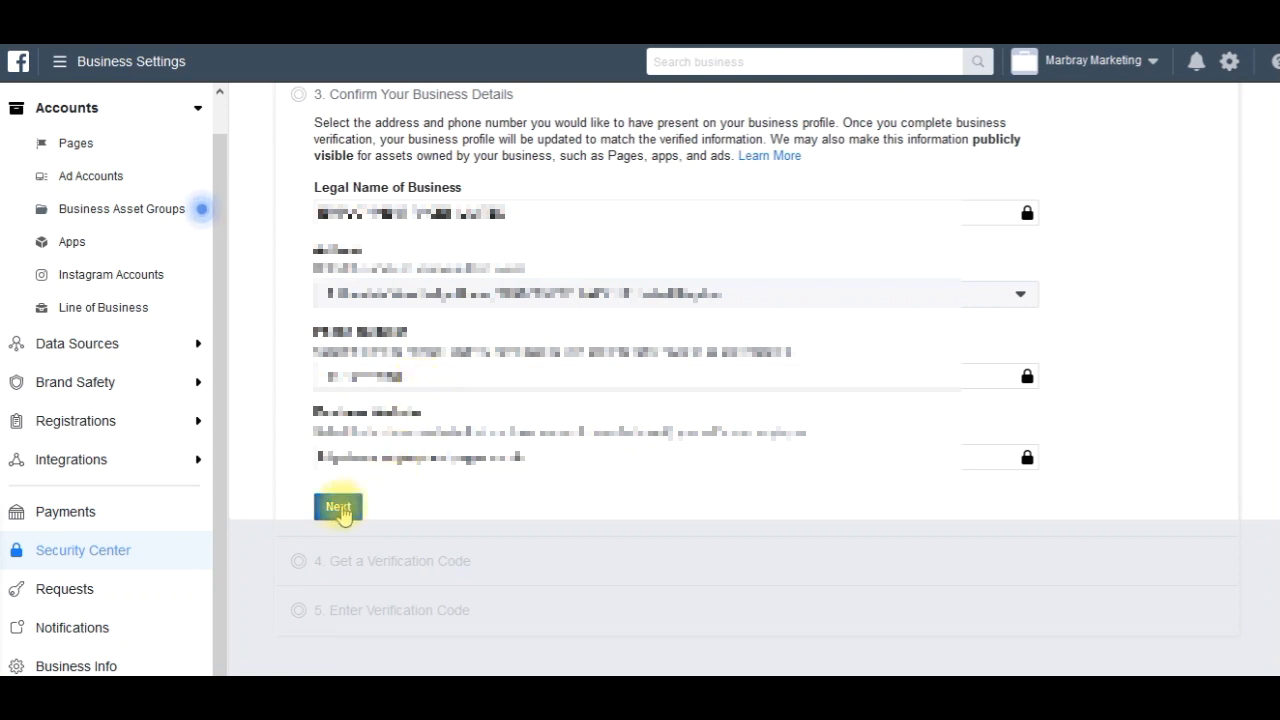
{"action": "left_click", "coordinate": [338, 504]}
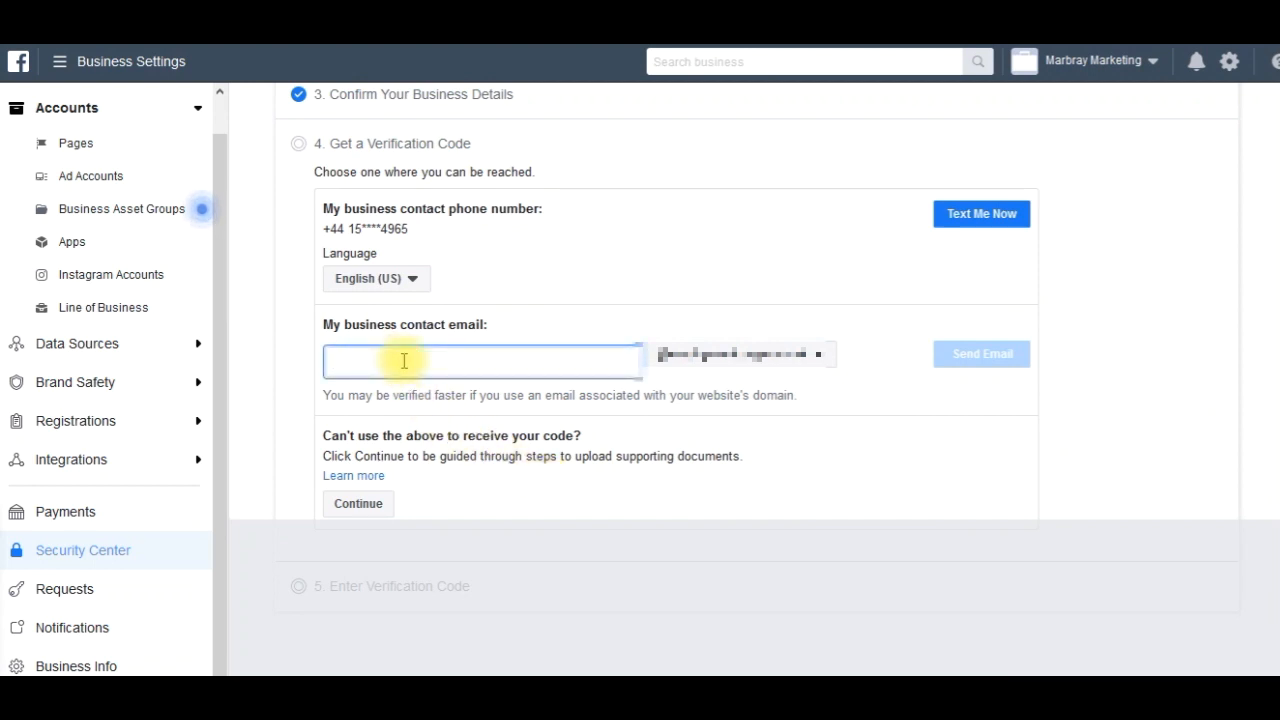
Step: Enter the contact email prefix for the code and proceed to entering the verification code
{"action": "type", "text": "mail"}
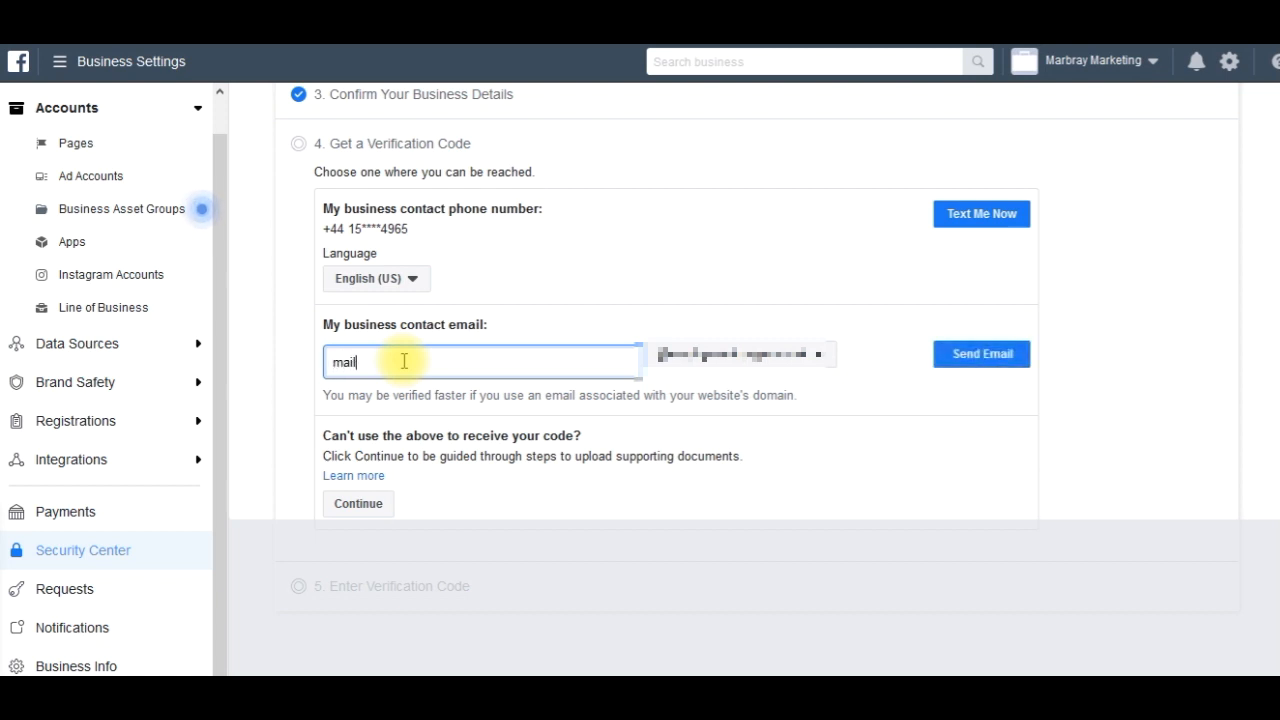
{"action": "mouse_move", "coordinate": [884, 358]}
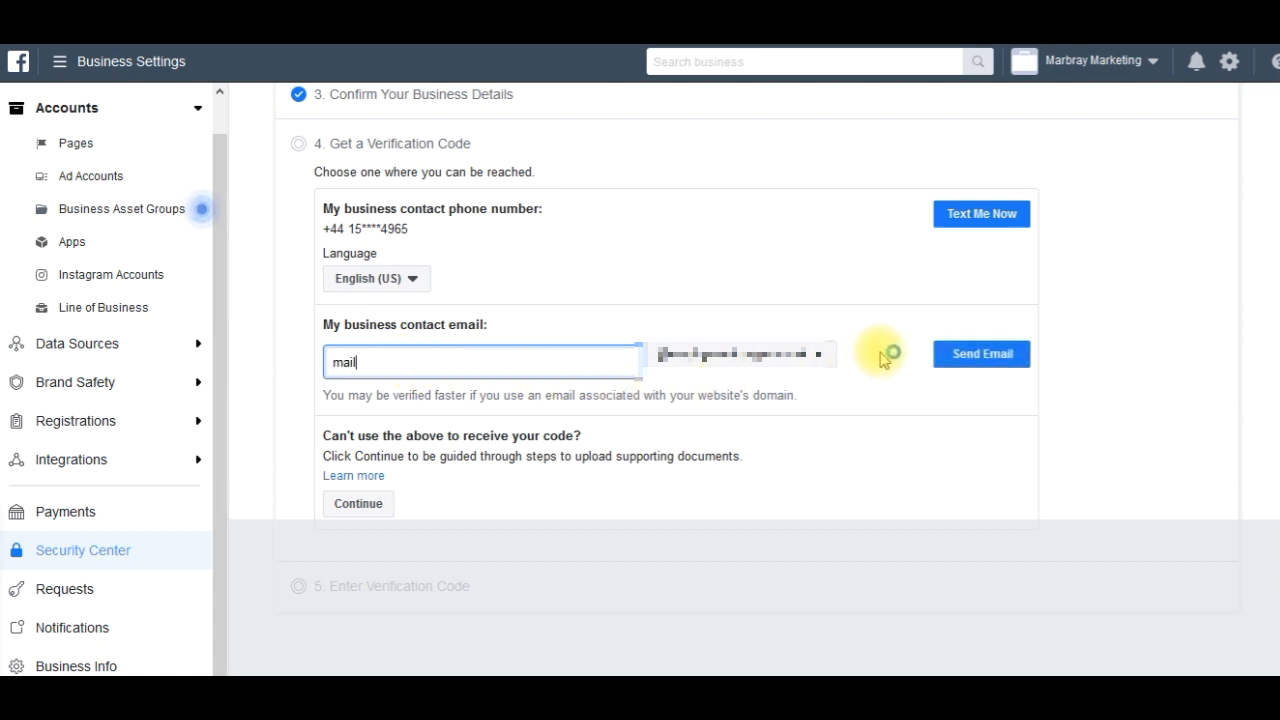
{"action": "mouse_move", "coordinate": [880, 412]}
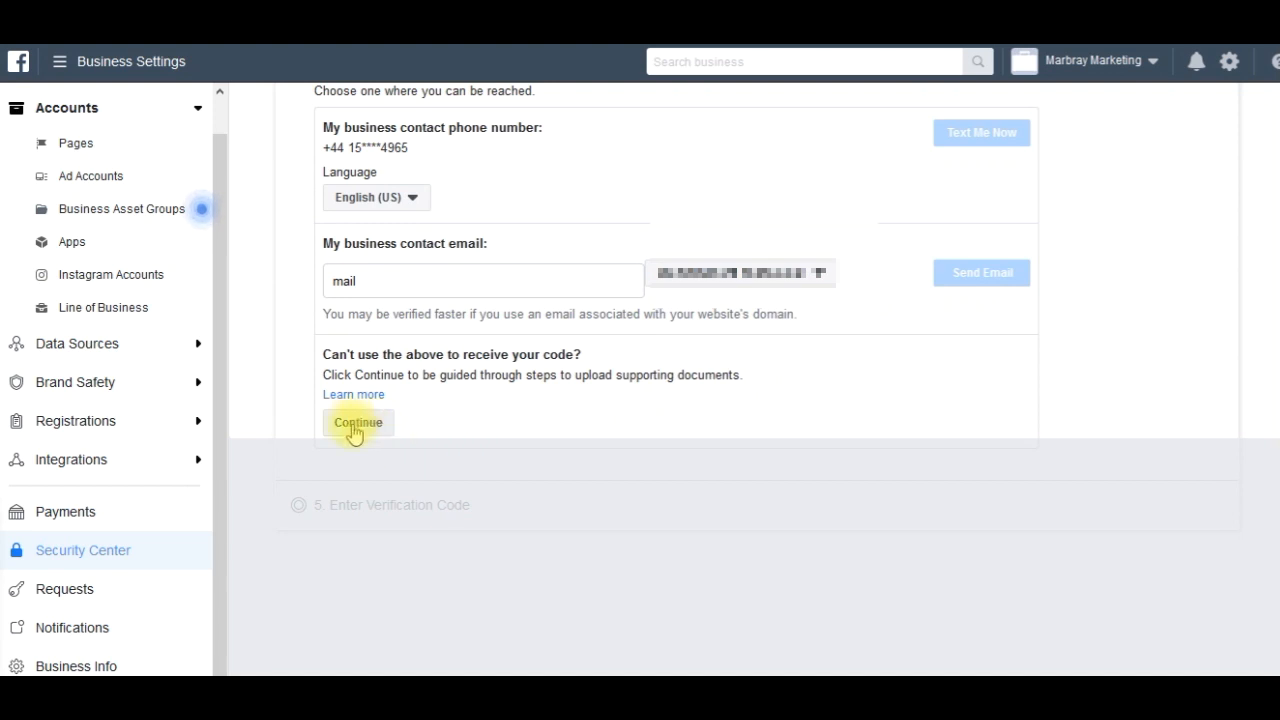
{"action": "left_click", "coordinate": [356, 422]}
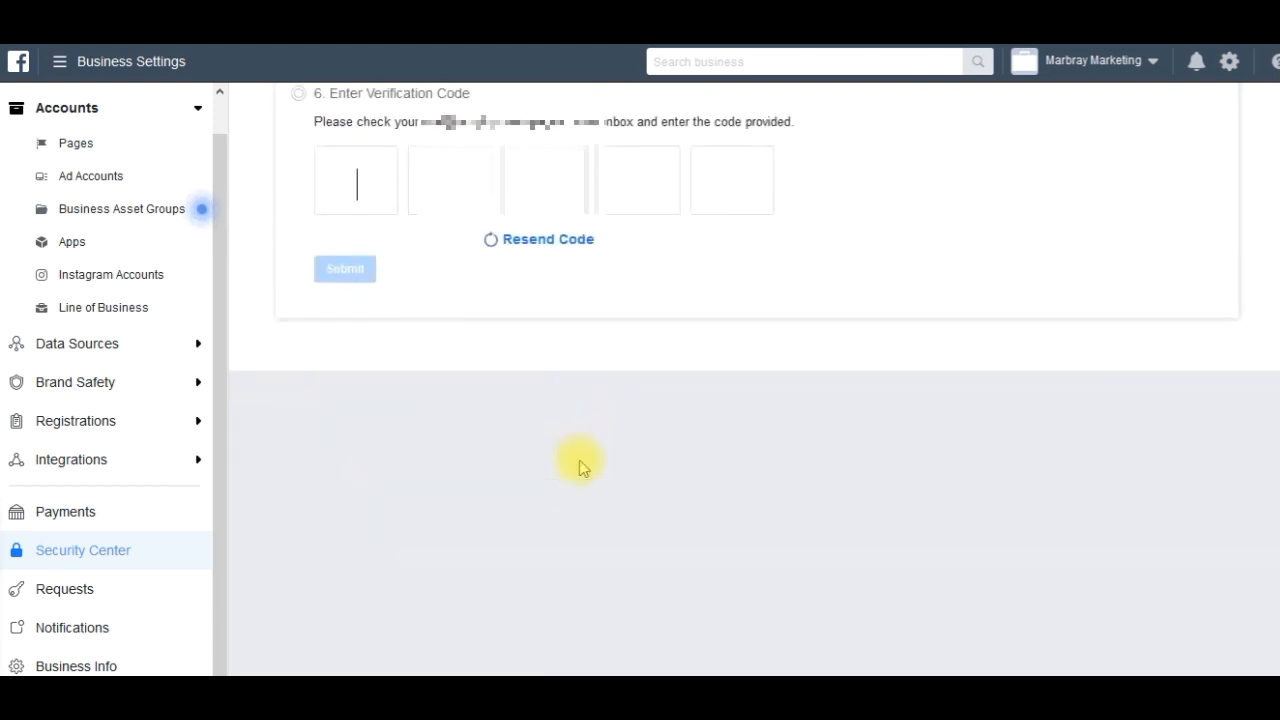
{"action": "scroll", "scroll_direction": "up", "scroll_amount": 3}
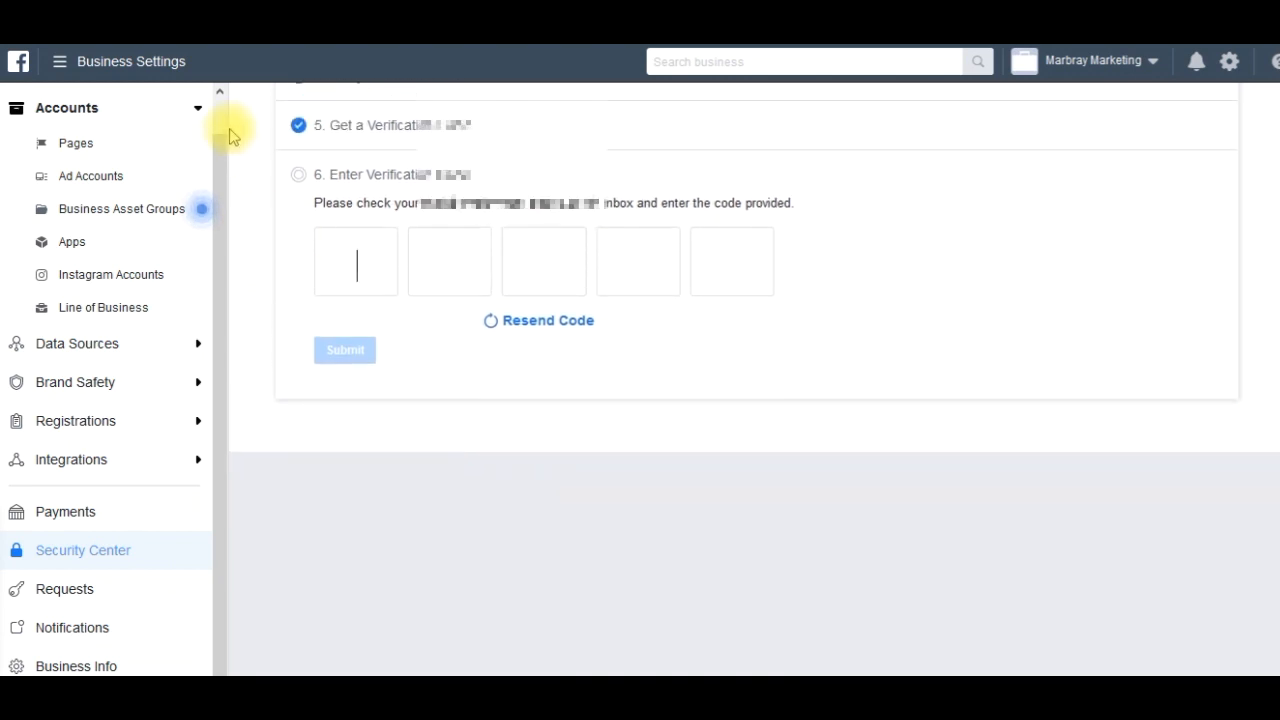
{"action": "scroll", "scroll_direction": "up", "scroll_amount": 3}
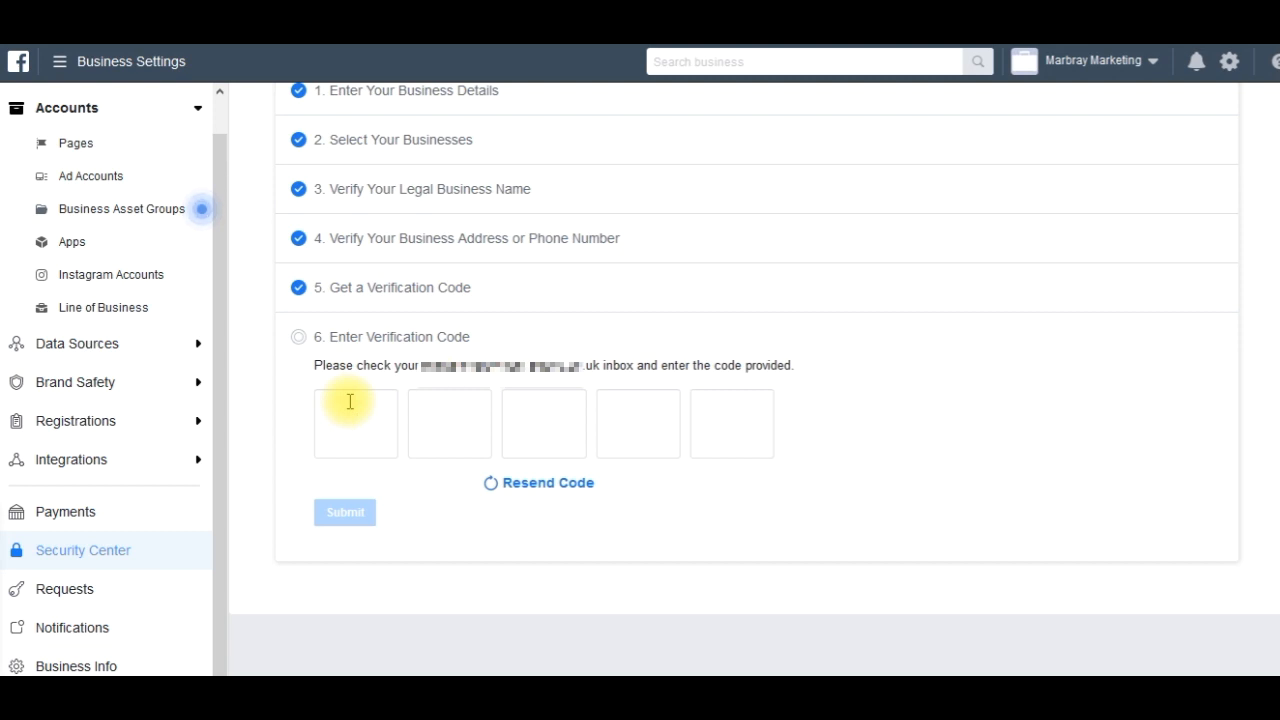
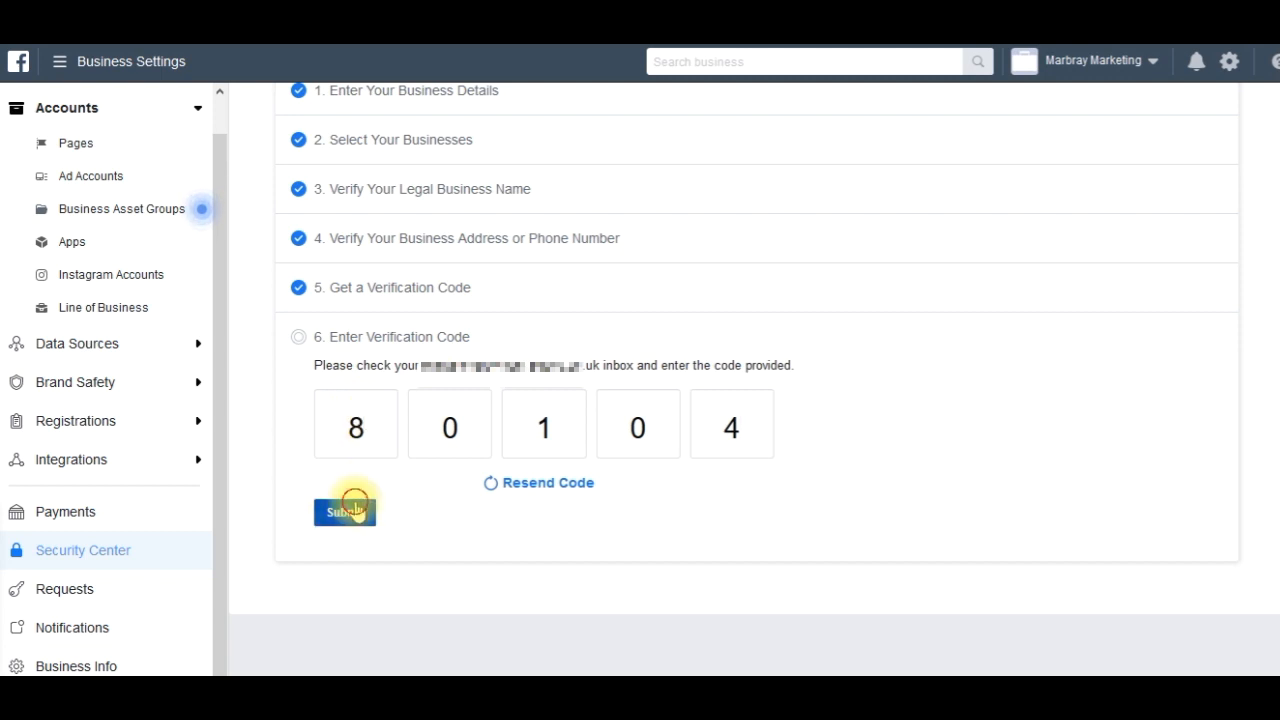
{"action": "left_click", "coordinate": [344, 512]}
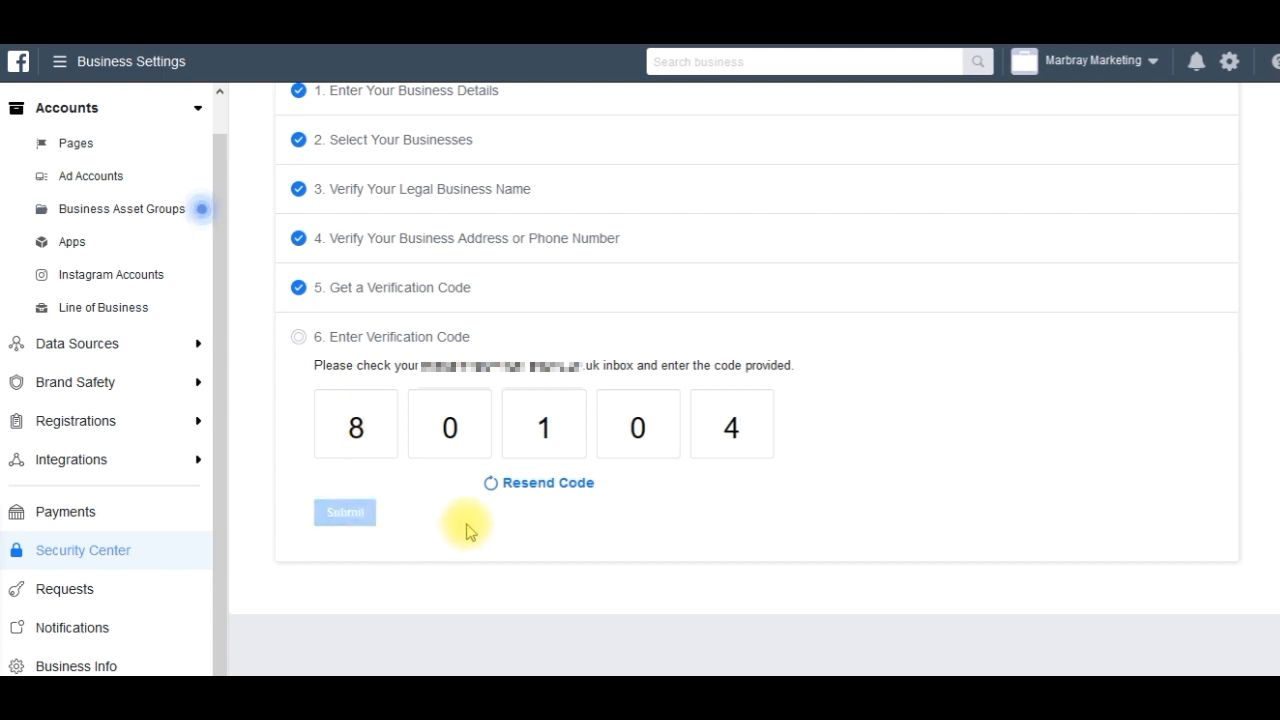
Step: Close the thank-you confirmation via Done, returning to Security Center showing Business Verification verified
{"action": "left_click", "coordinate": [344, 512]}
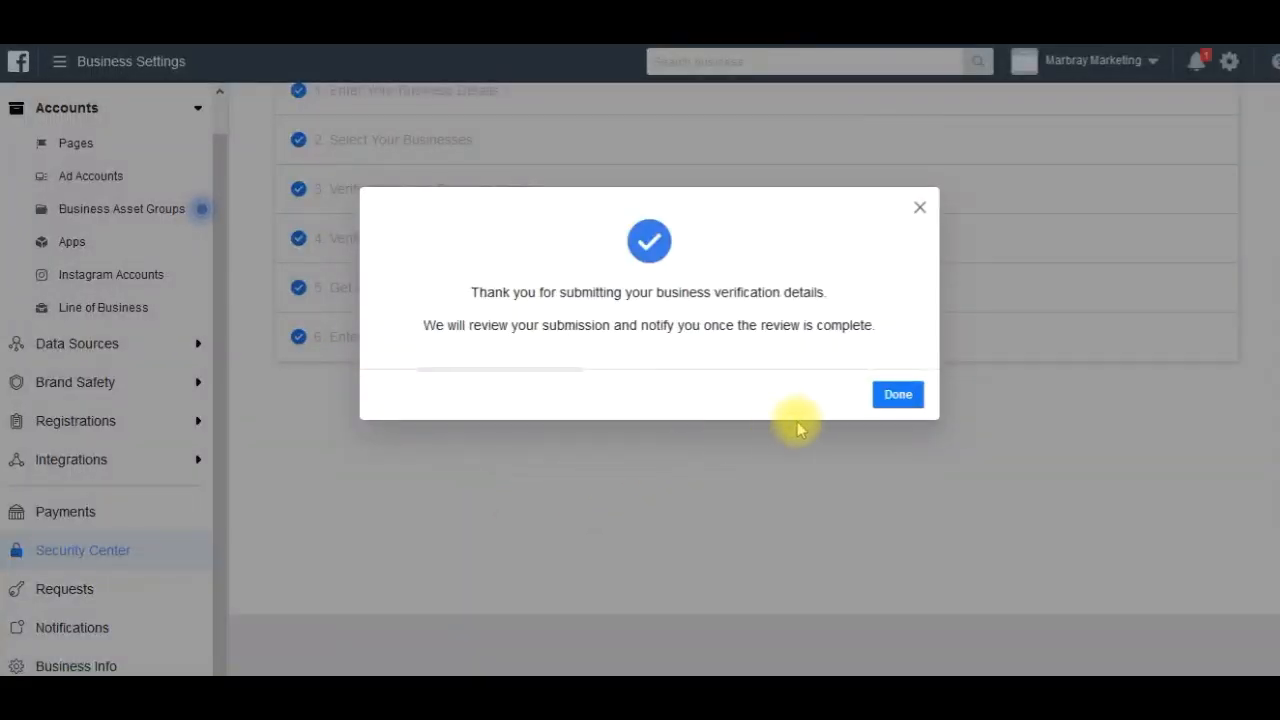
{"action": "left_click", "coordinate": [896, 394]}
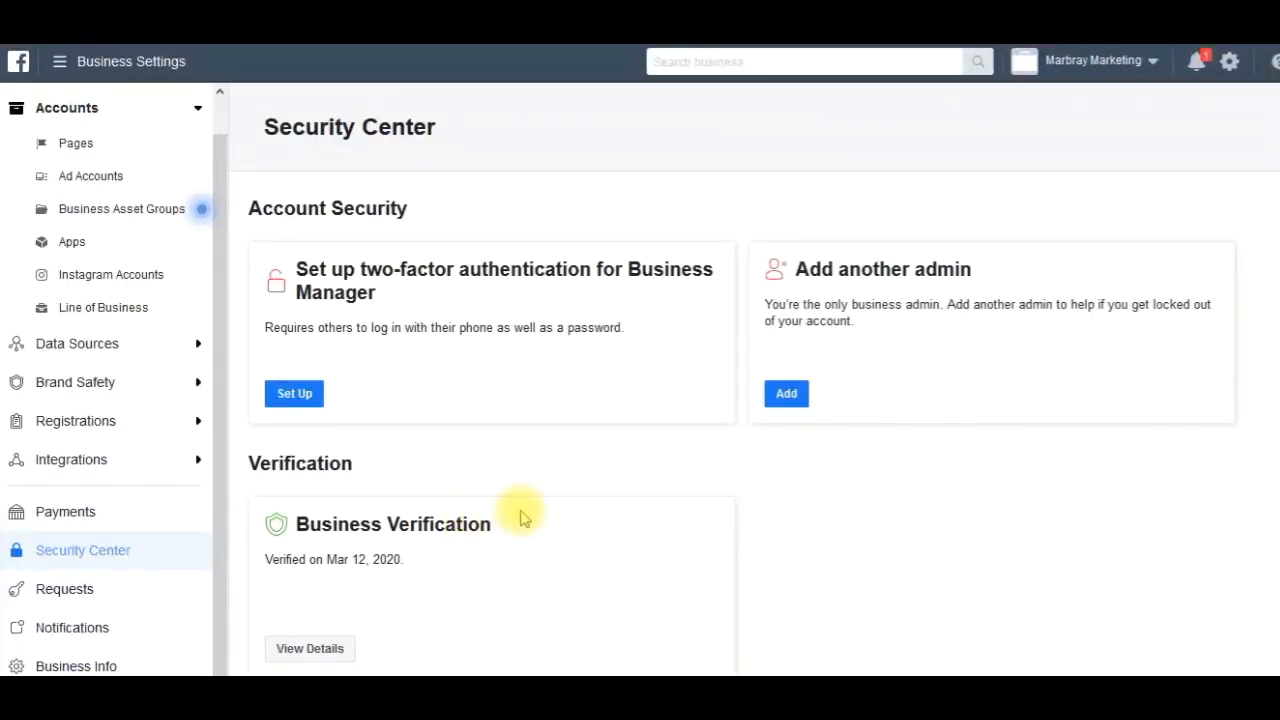